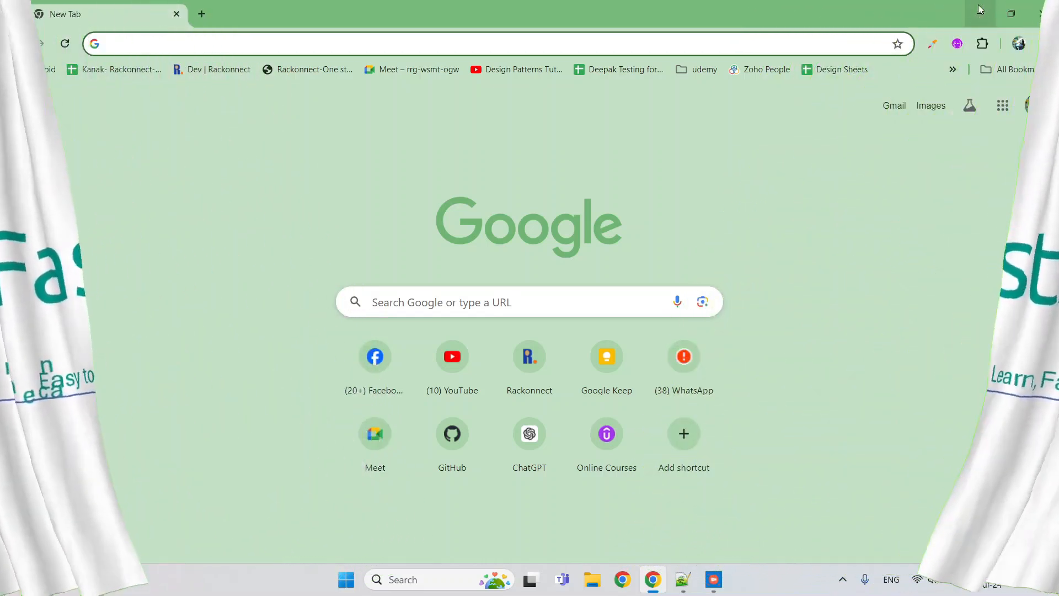
- Go to python.org/downloads/ in a new Chrome tab
{"action": "type", "text": "python.org/downloads/"}
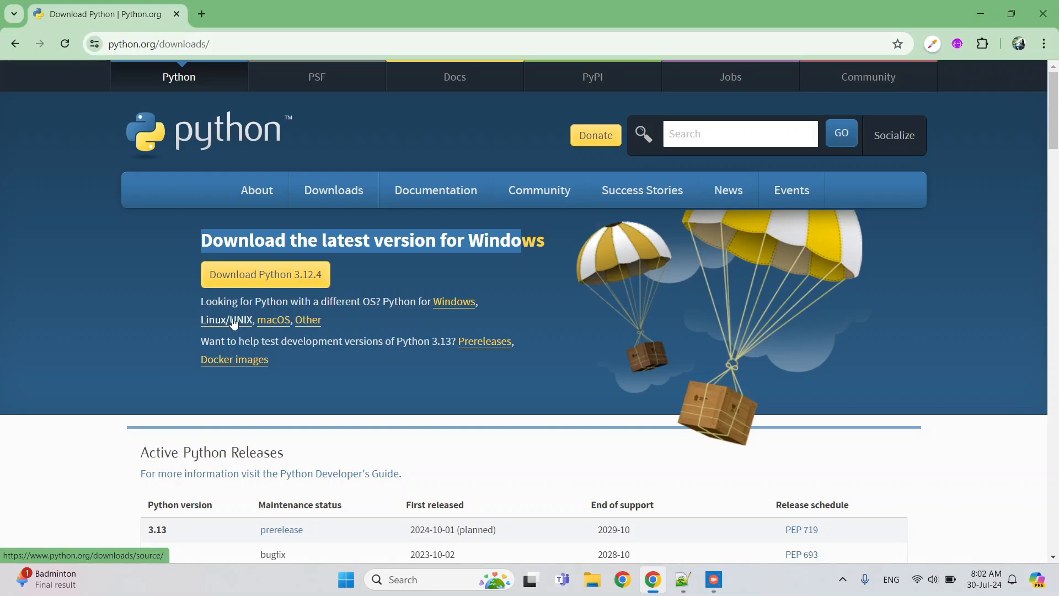
{"action": "mouse_move", "coordinate": [273, 319]}
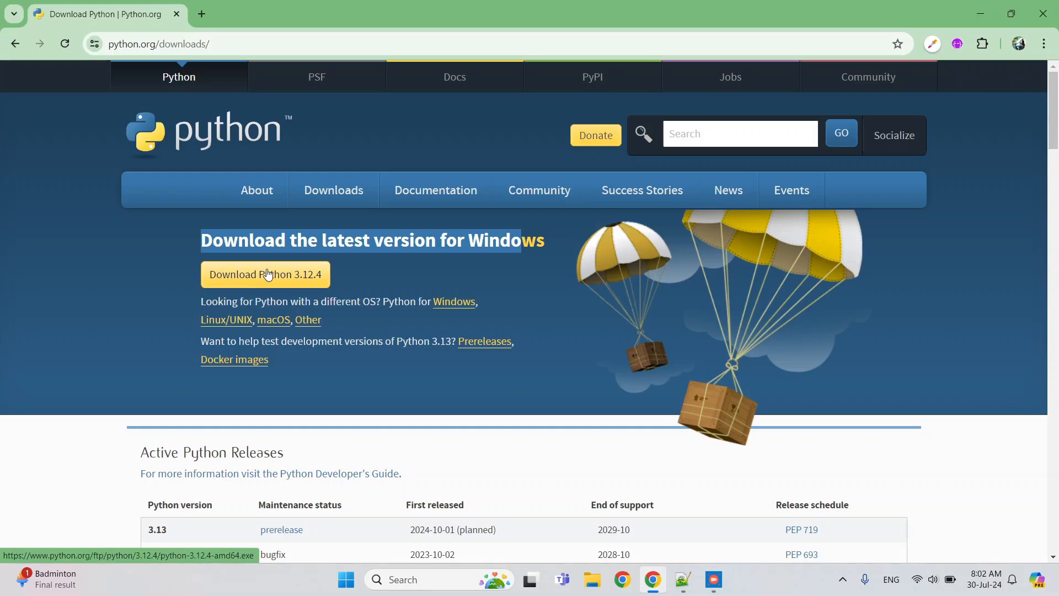
- Start downloading the Python 3.12.4 Windows installer from the downloads page
{"action": "left_click", "coordinate": [264, 274]}
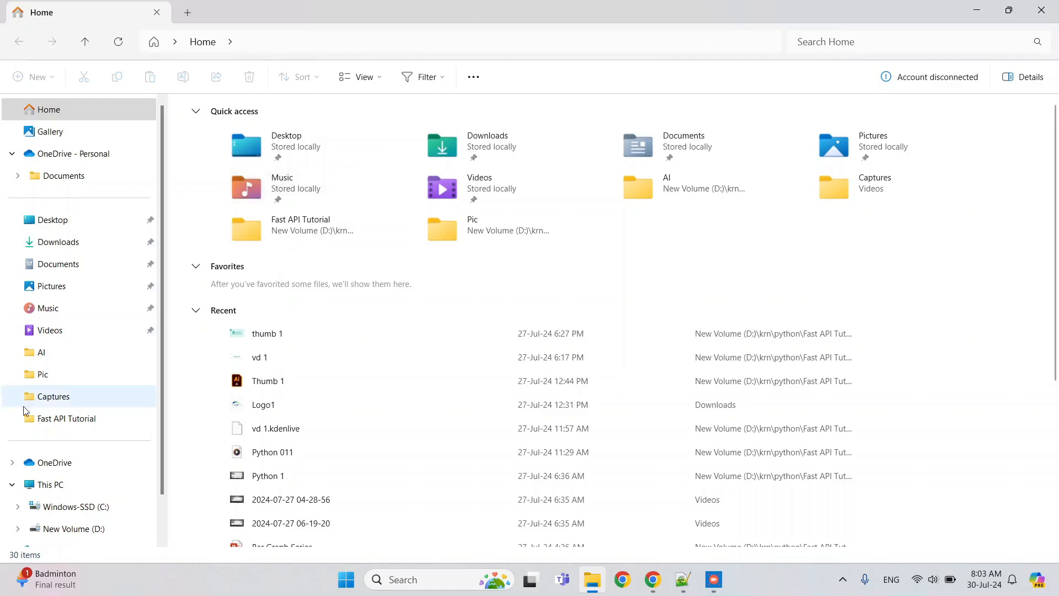
- Browse C: > Users > AppData > Local > Programs > Python into the Python312 folder
{"action": "left_click", "coordinate": [76, 505]}
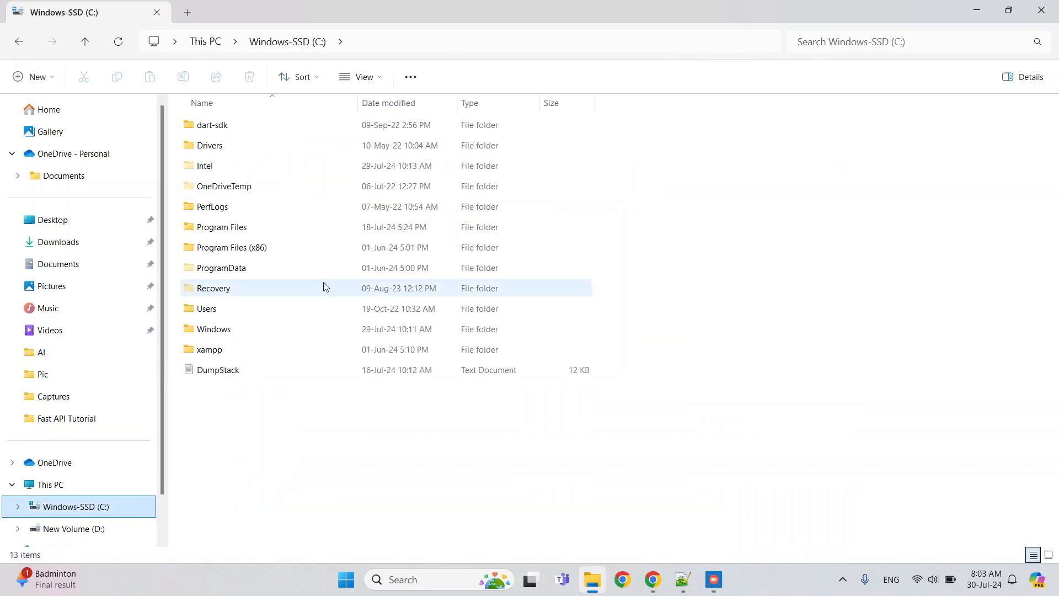
{"action": "left_click", "coordinate": [206, 308]}
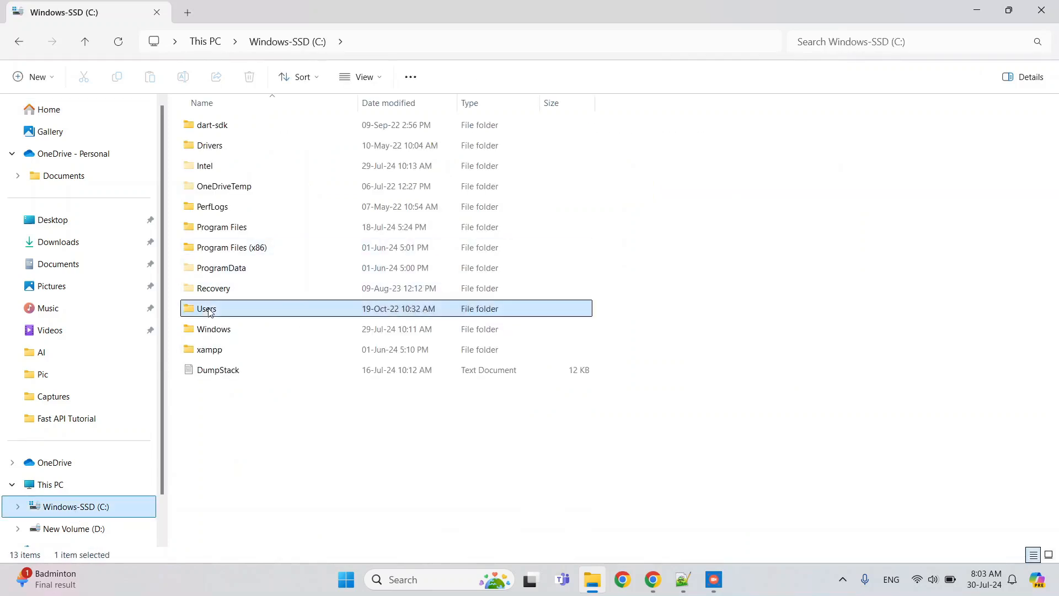
{"action": "double_click", "coordinate": [206, 308]}
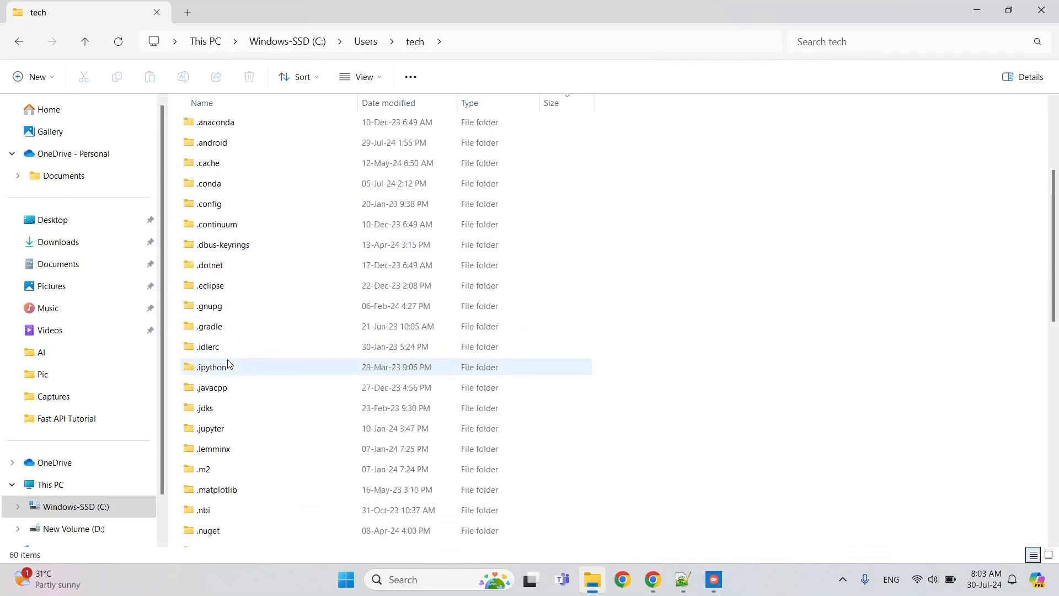
{"action": "scroll", "scroll_direction": "down", "scroll_amount": 3}
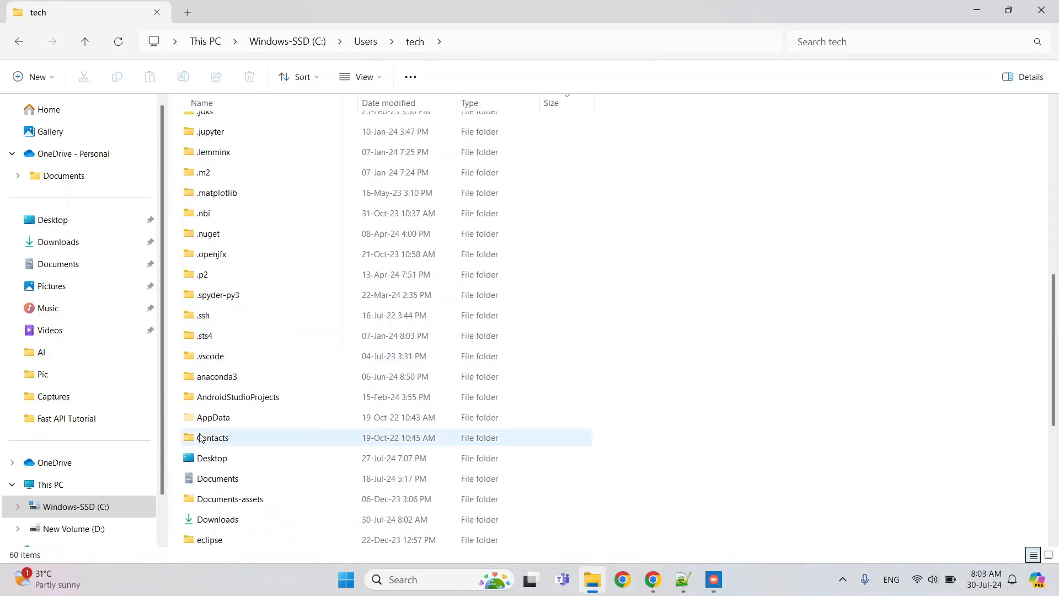
{"action": "double_click", "coordinate": [213, 417]}
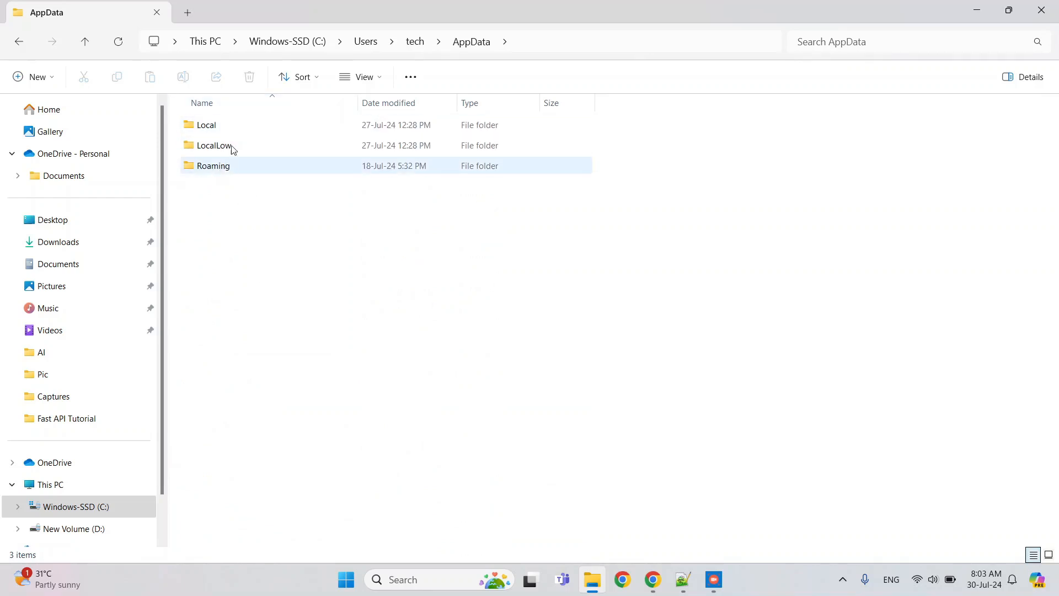
{"action": "double_click", "coordinate": [205, 125]}
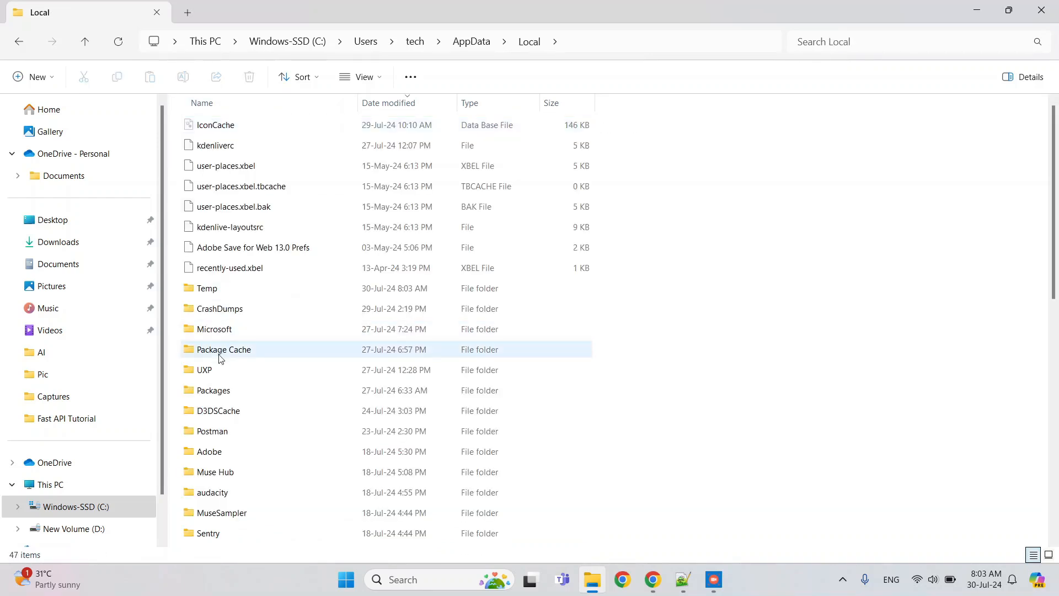
{"action": "scroll", "scroll_direction": "down", "scroll_amount": 3}
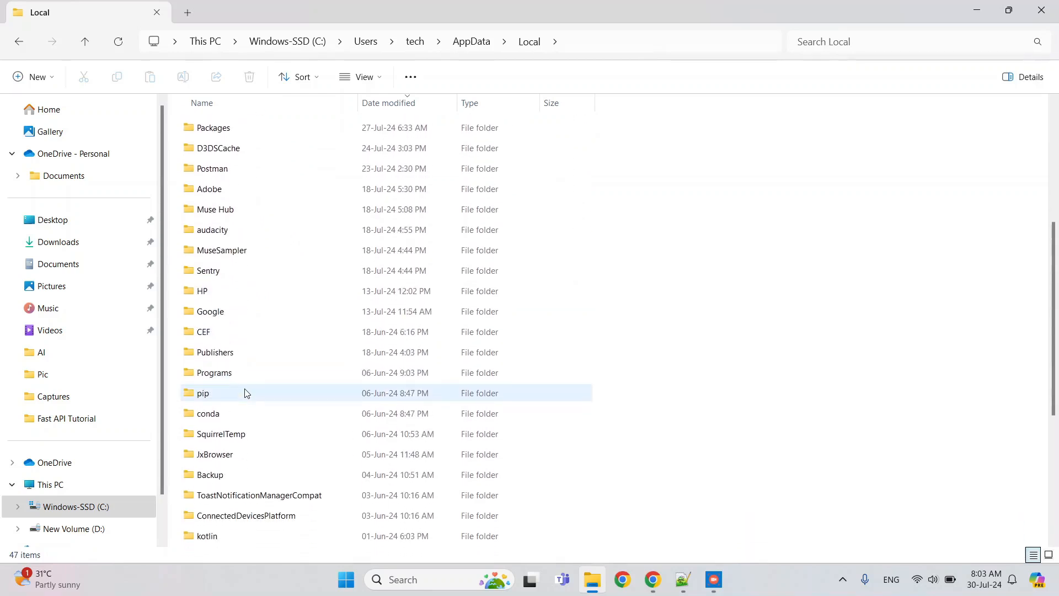
{"action": "double_click", "coordinate": [214, 372]}
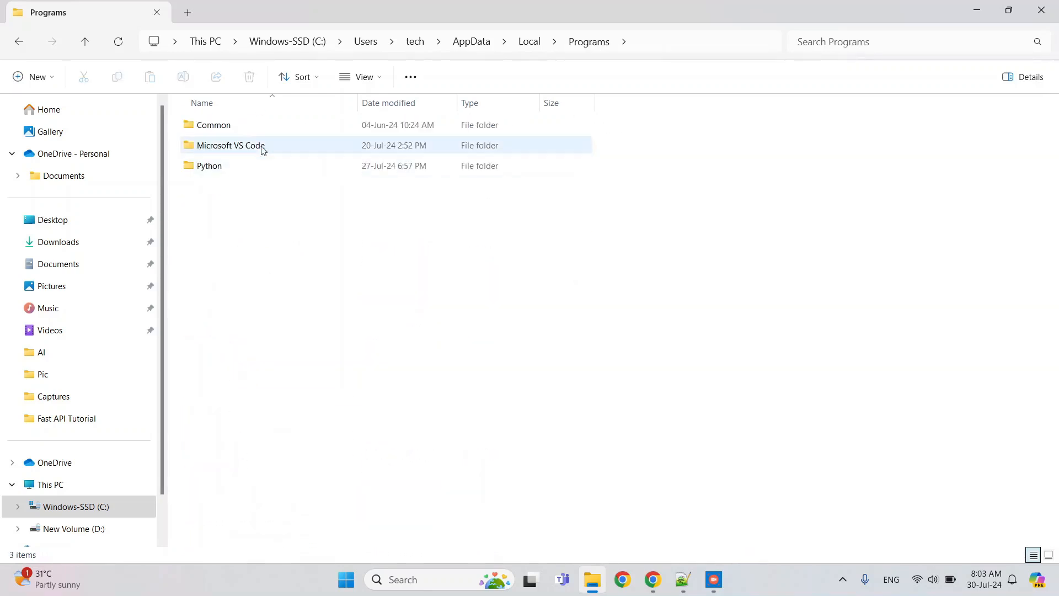
{"action": "double_click", "coordinate": [209, 166]}
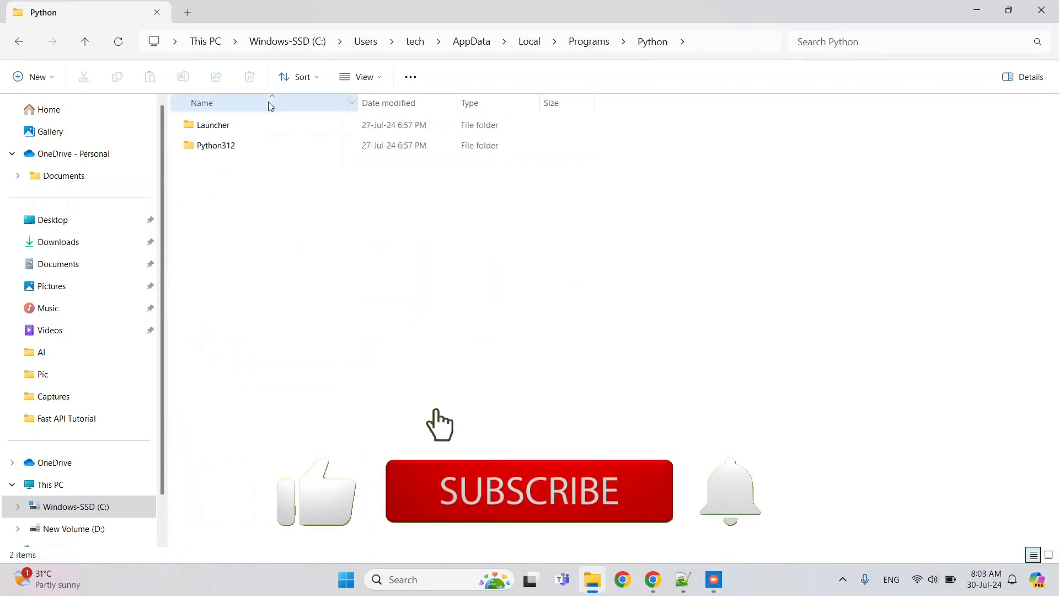
{"action": "left_click", "coordinate": [216, 145]}
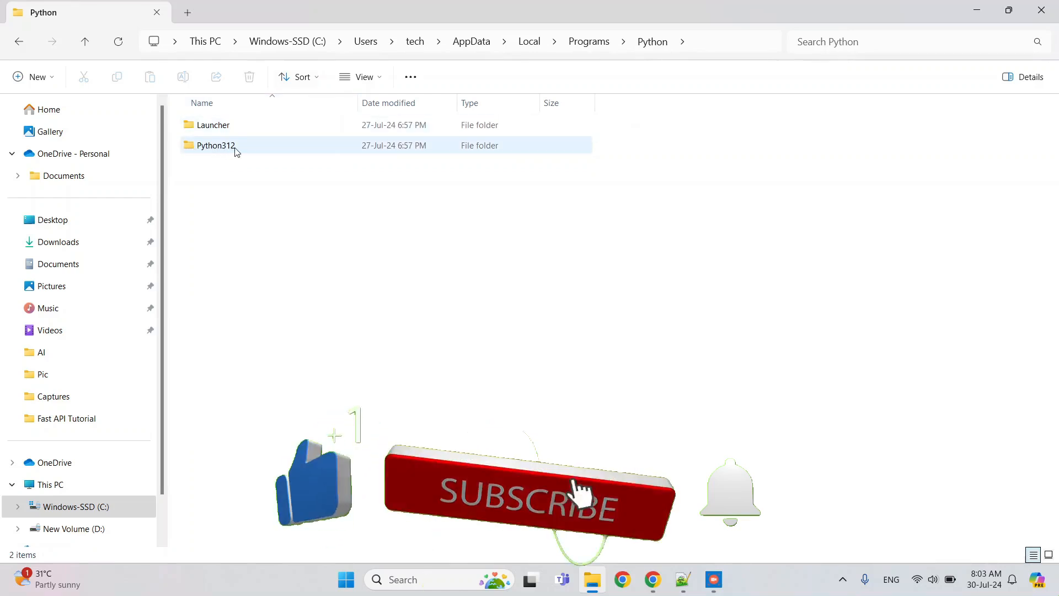
{"action": "double_click", "coordinate": [215, 145]}
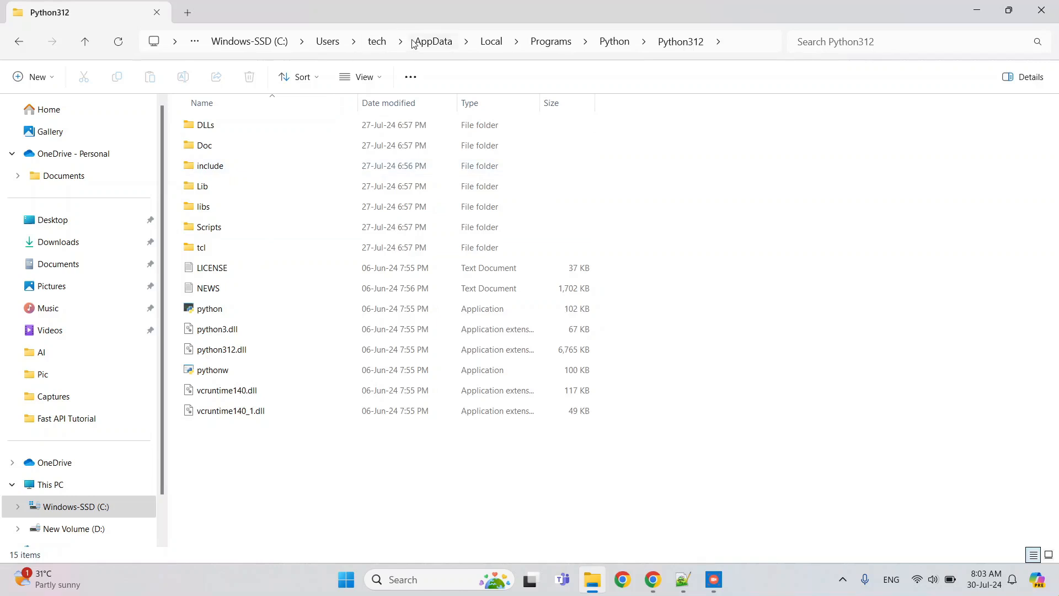
{"action": "mouse_move", "coordinate": [577, 63]}
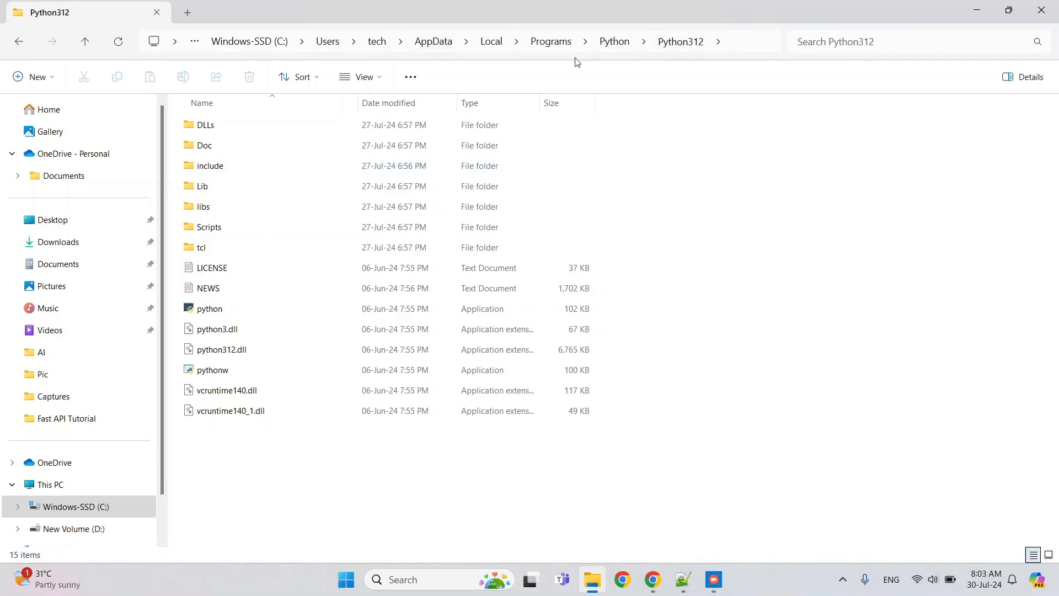
{"action": "mouse_move", "coordinate": [448, 96]}
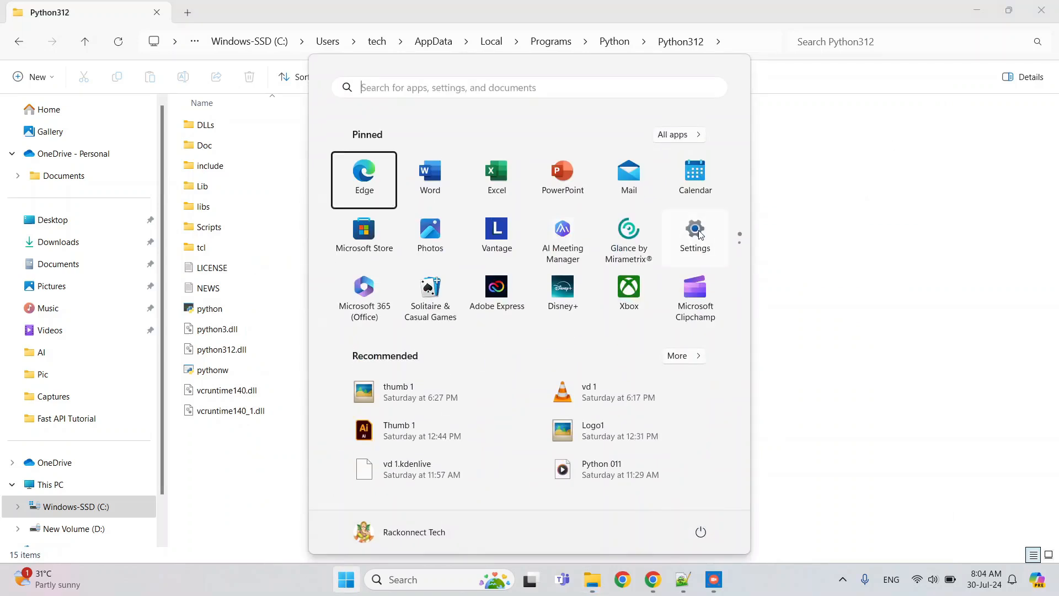
- Open Advanced system settings from Settings' System About page
{"action": "left_click", "coordinate": [694, 229]}
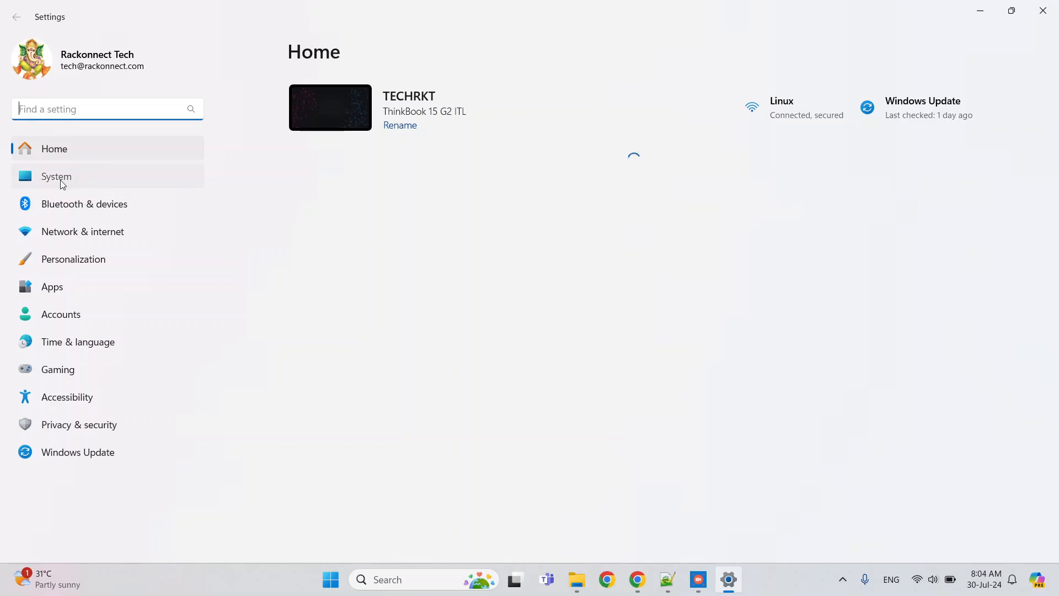
{"action": "left_click", "coordinate": [56, 177]}
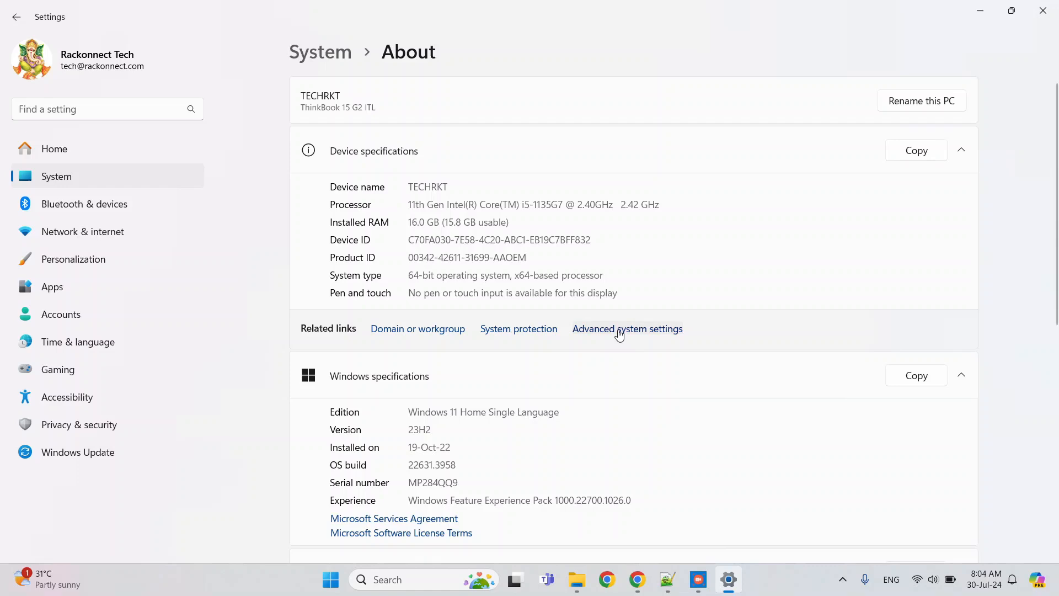
{"action": "left_click", "coordinate": [626, 329]}
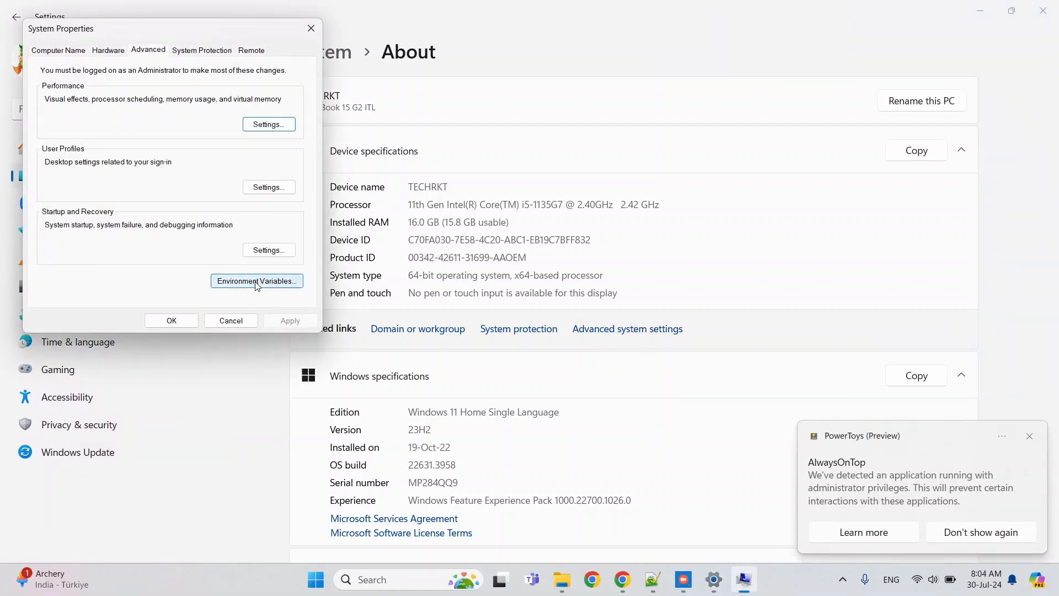
- Open Environment Variables and edit the system Path variable
{"action": "left_click", "coordinate": [256, 280]}
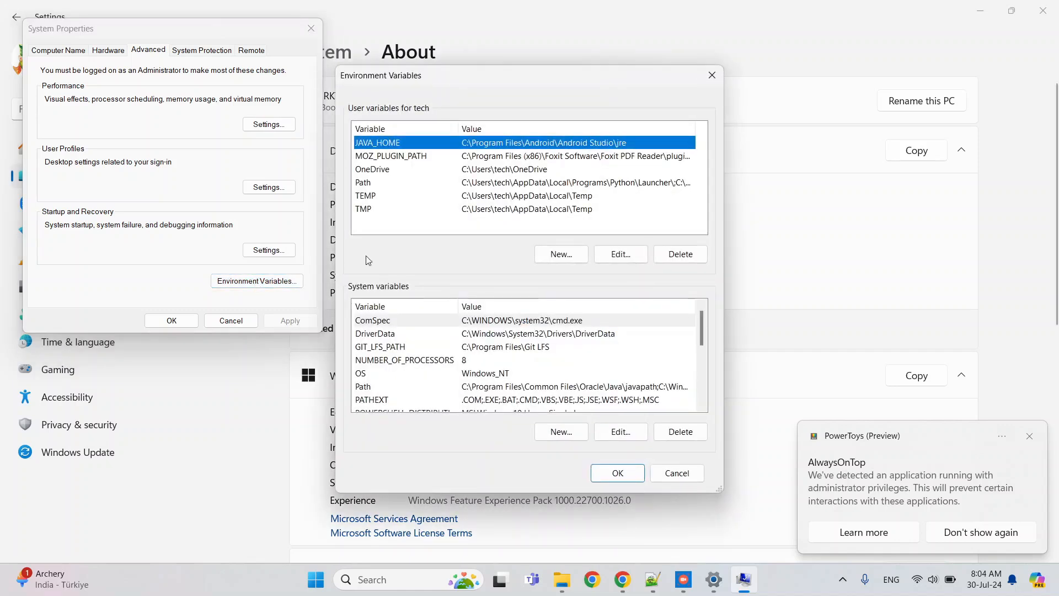
{"action": "scroll", "scroll_direction": "down", "scroll_amount": 3}
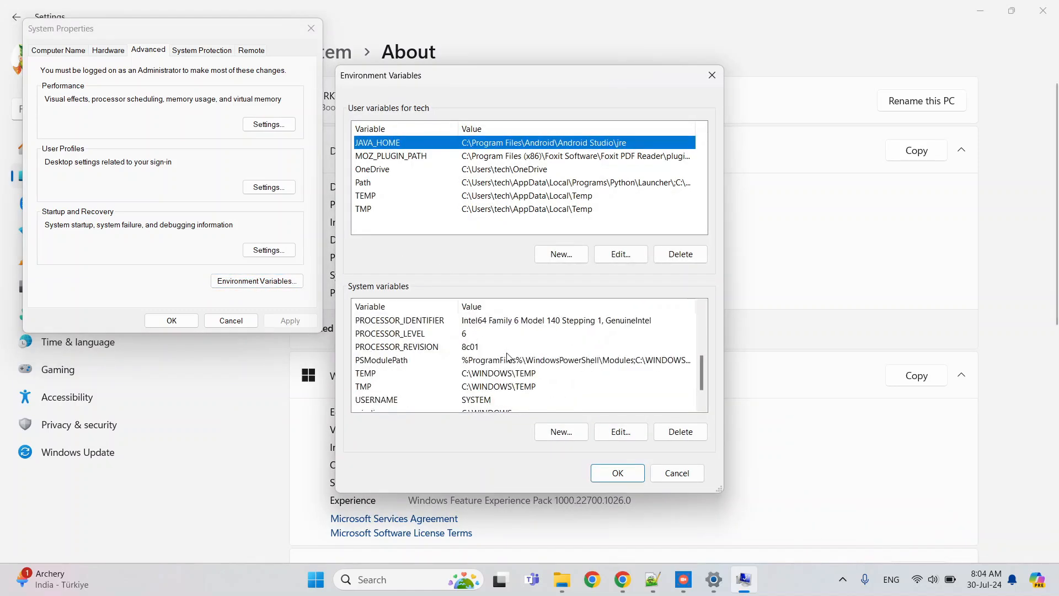
{"action": "scroll", "scroll_direction": "down", "scroll_amount": 3}
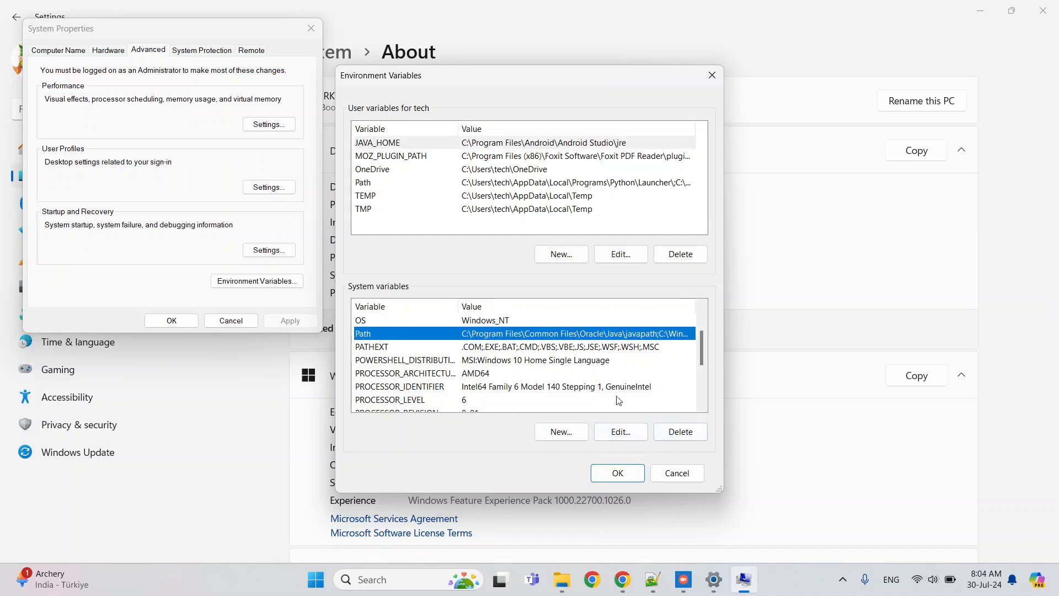
{"action": "mouse_move", "coordinate": [577, 408]}
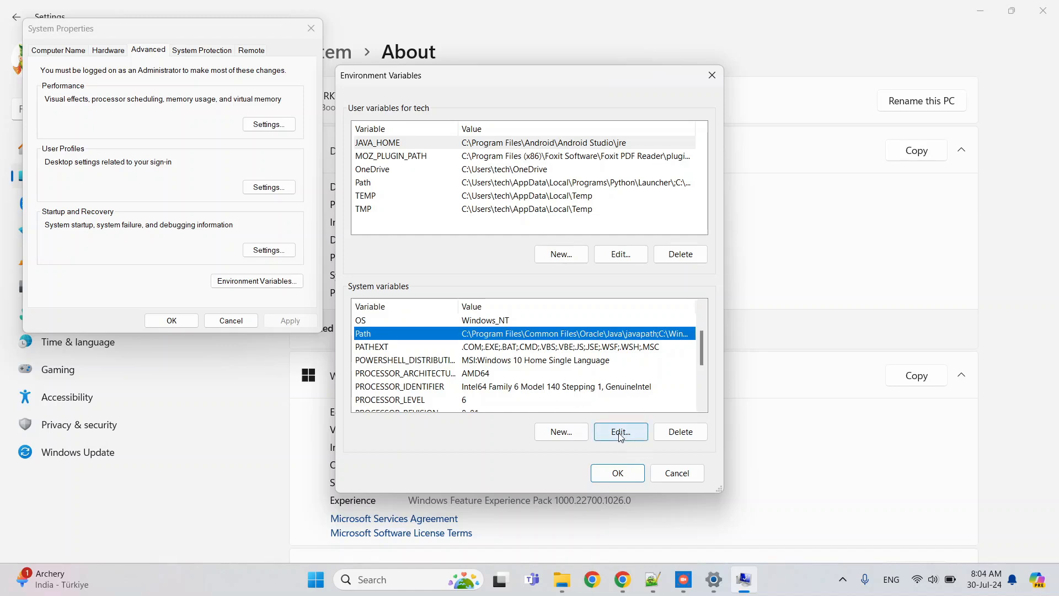
{"action": "left_click", "coordinate": [619, 432]}
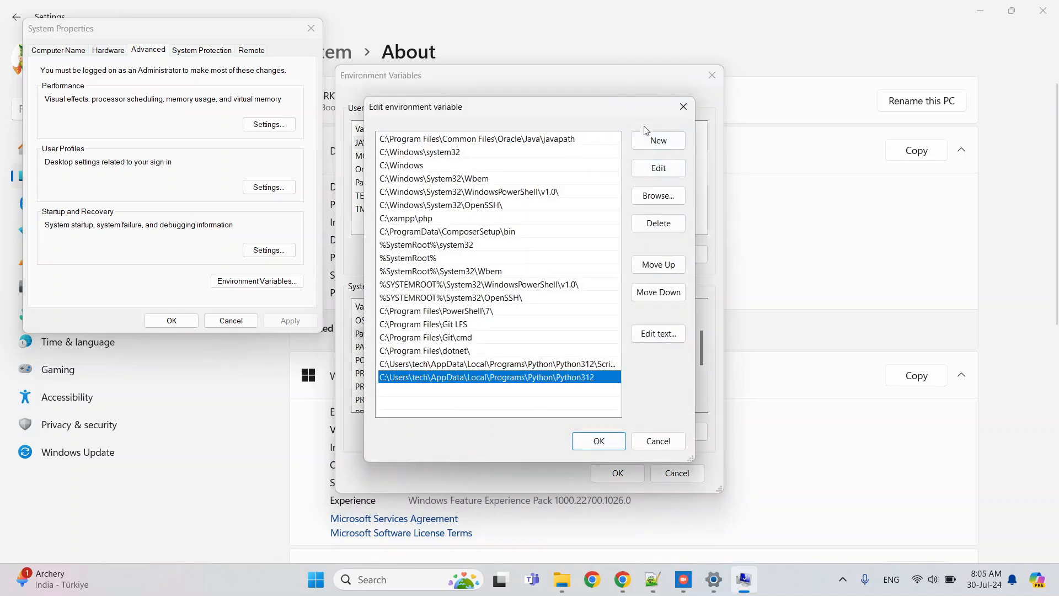
{"action": "left_click", "coordinate": [656, 140]}
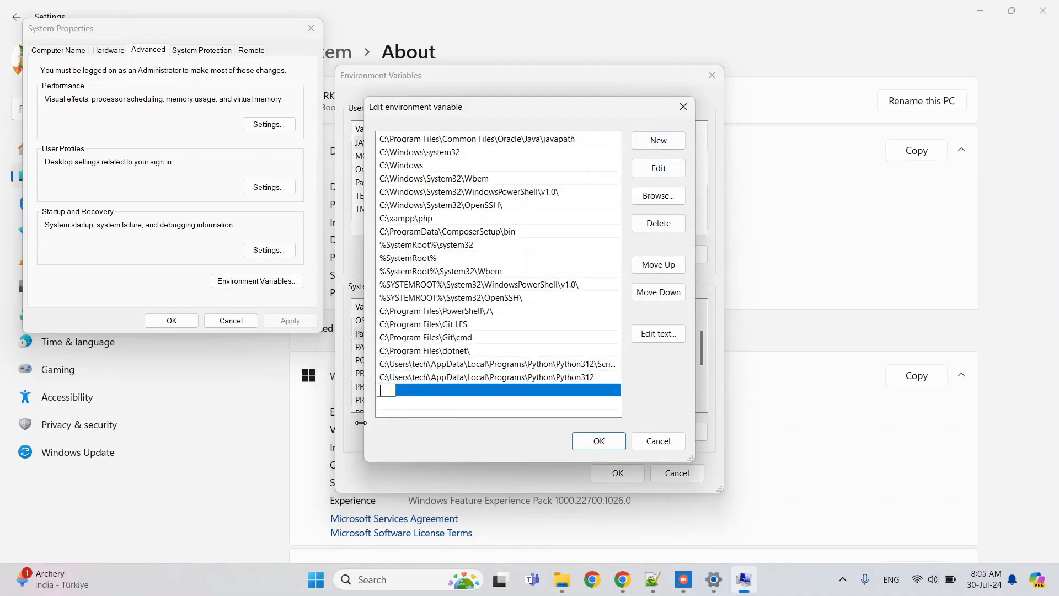
{"action": "mouse_move", "coordinate": [567, 396]}
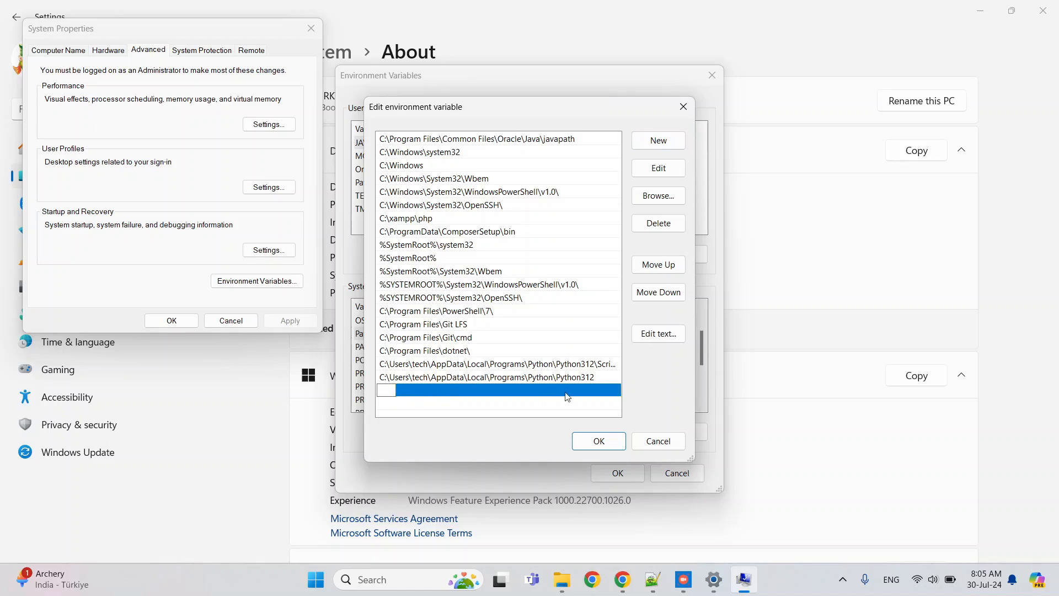
{"action": "mouse_move", "coordinate": [544, 383]}
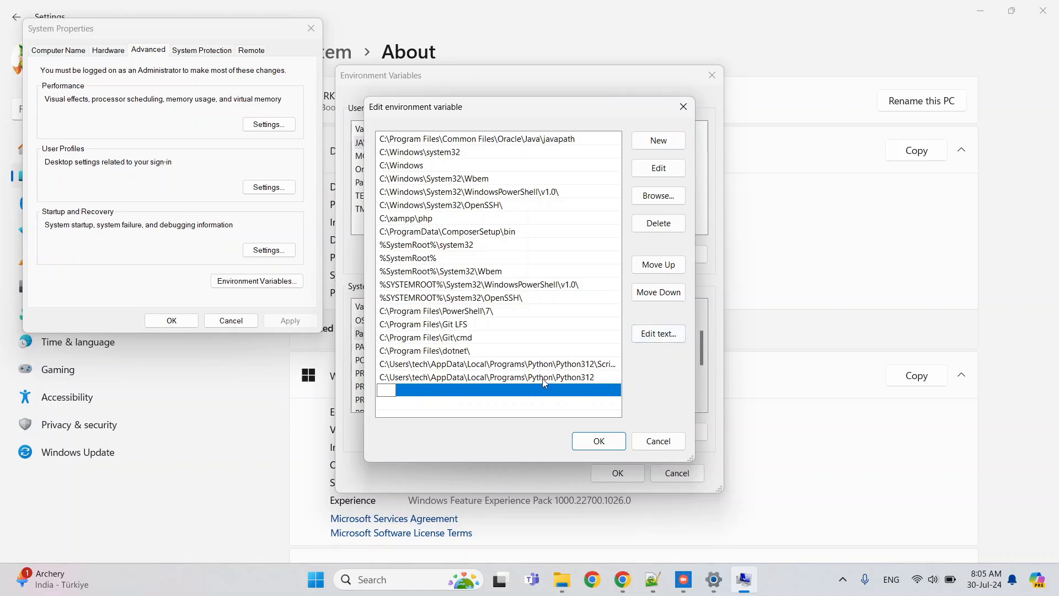
{"action": "left_click", "coordinate": [487, 377]}
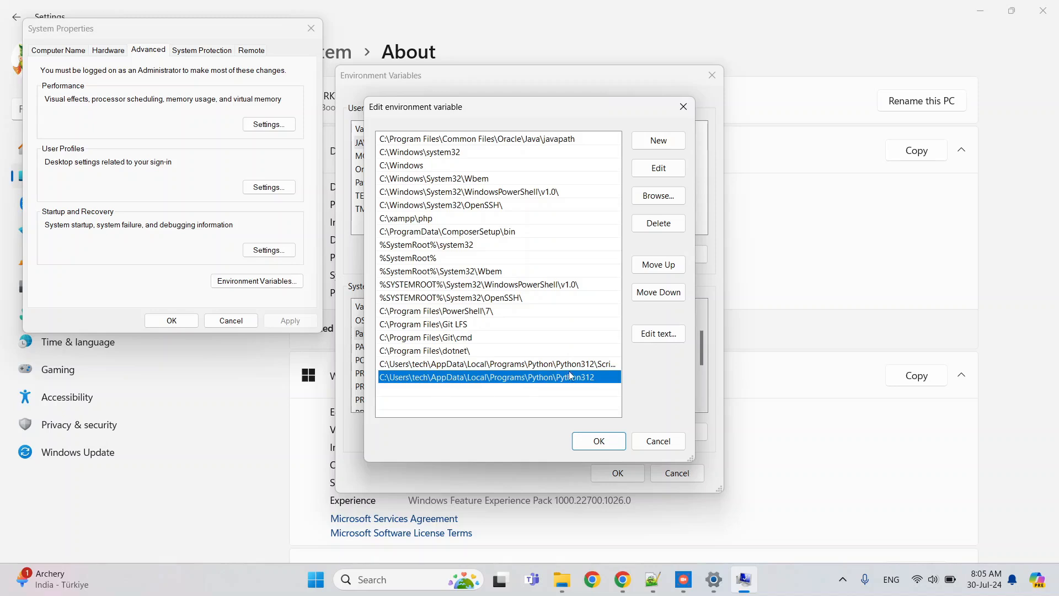
{"action": "mouse_move", "coordinate": [546, 398]}
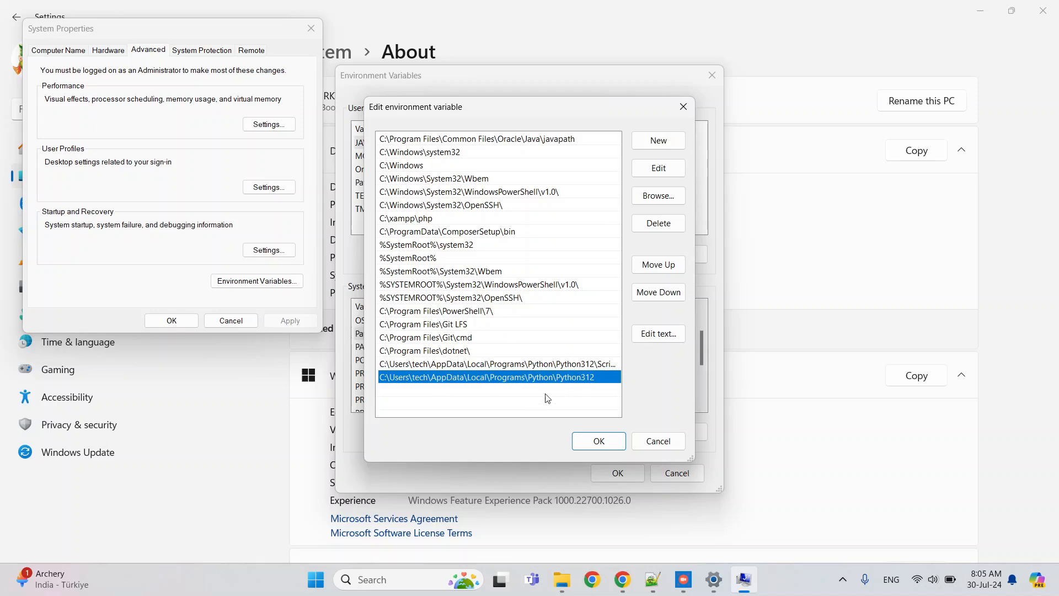
{"action": "mouse_move", "coordinate": [511, 401]}
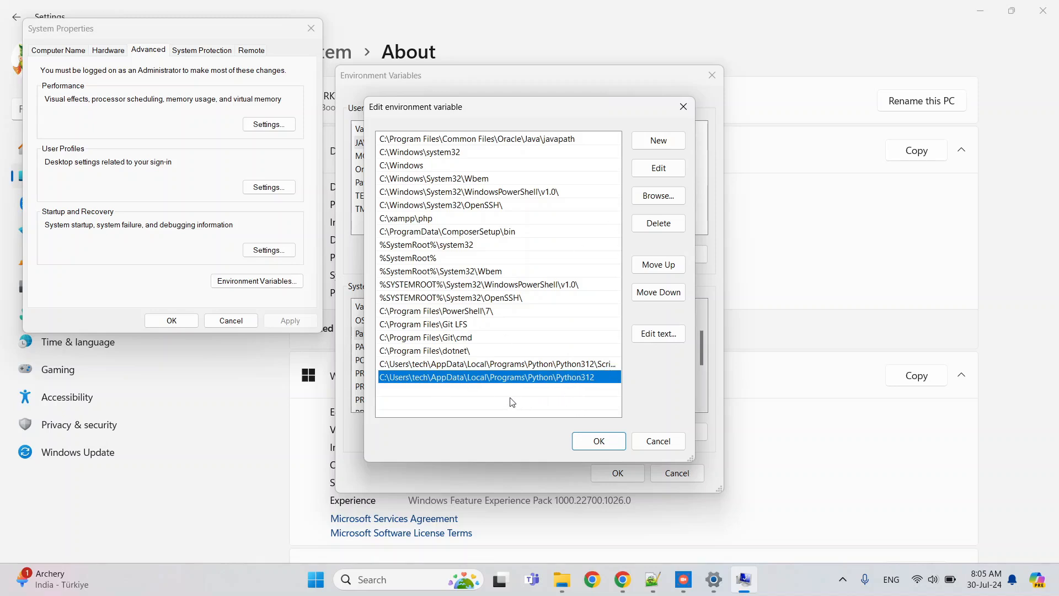
{"action": "mouse_move", "coordinate": [558, 396]}
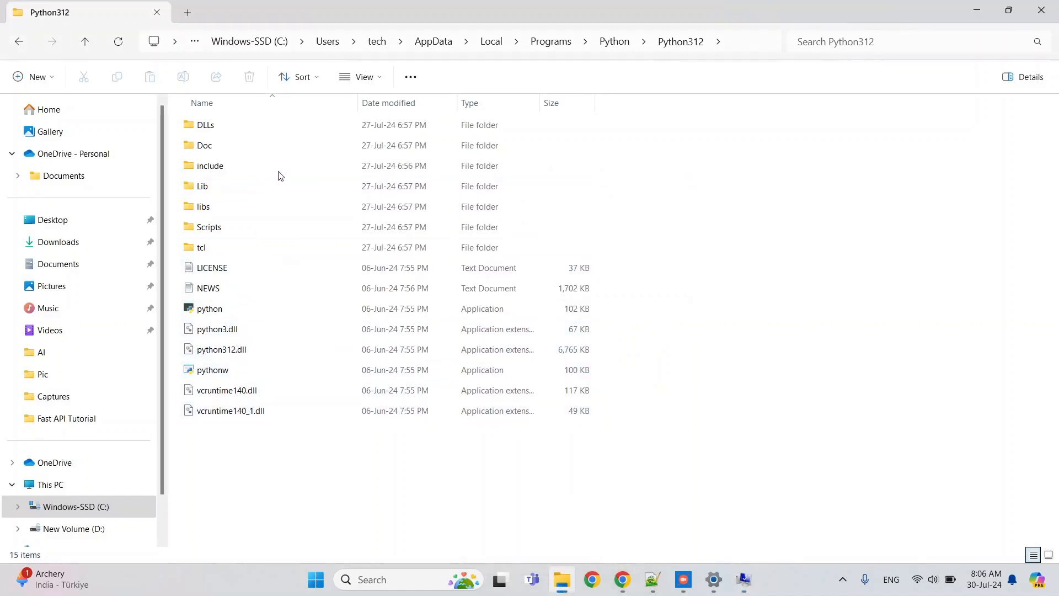
- Open the Python312 Scripts folder, then return to the Environment Variables window
{"action": "left_click", "coordinate": [201, 247]}
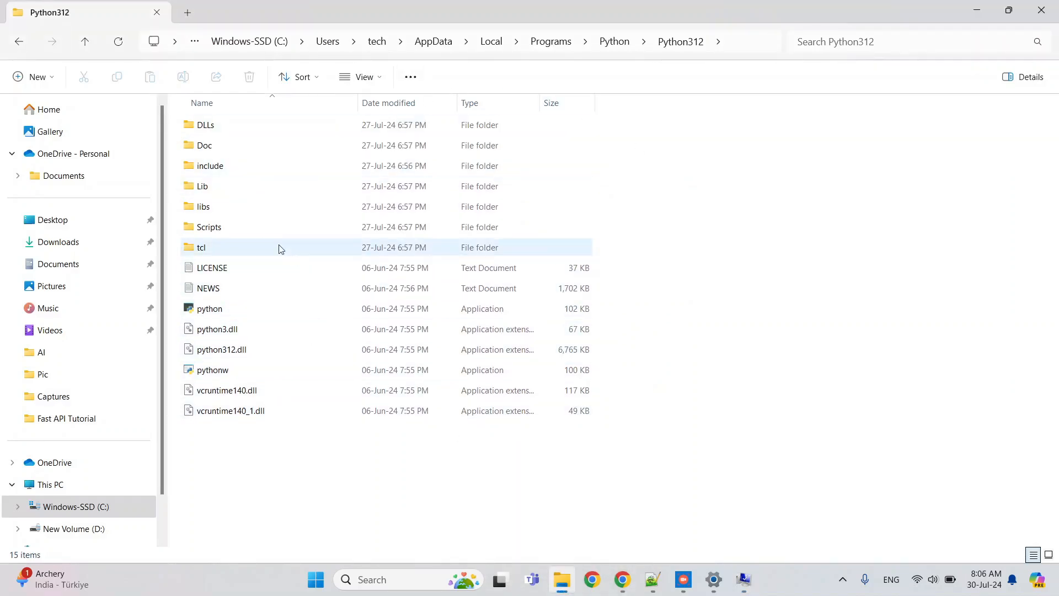
{"action": "mouse_move", "coordinate": [224, 226]}
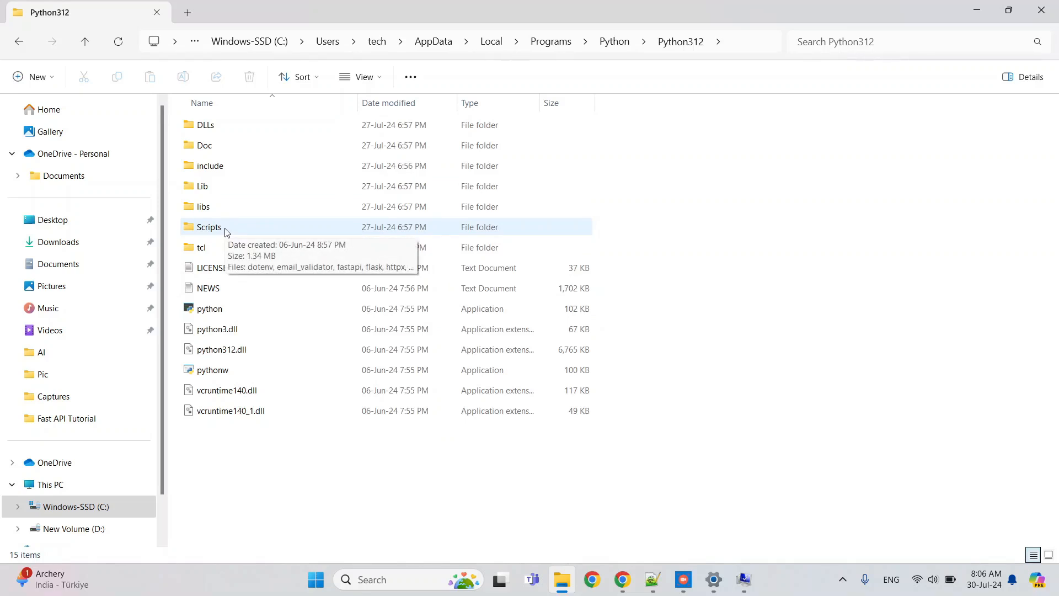
{"action": "double_click", "coordinate": [208, 226]}
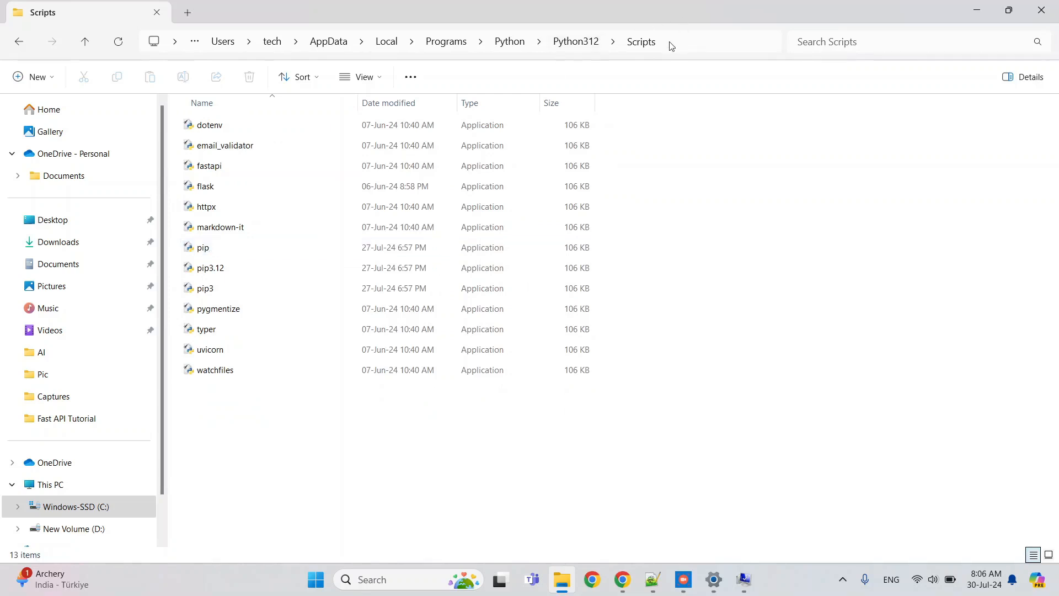
{"action": "left_click", "coordinate": [675, 41]}
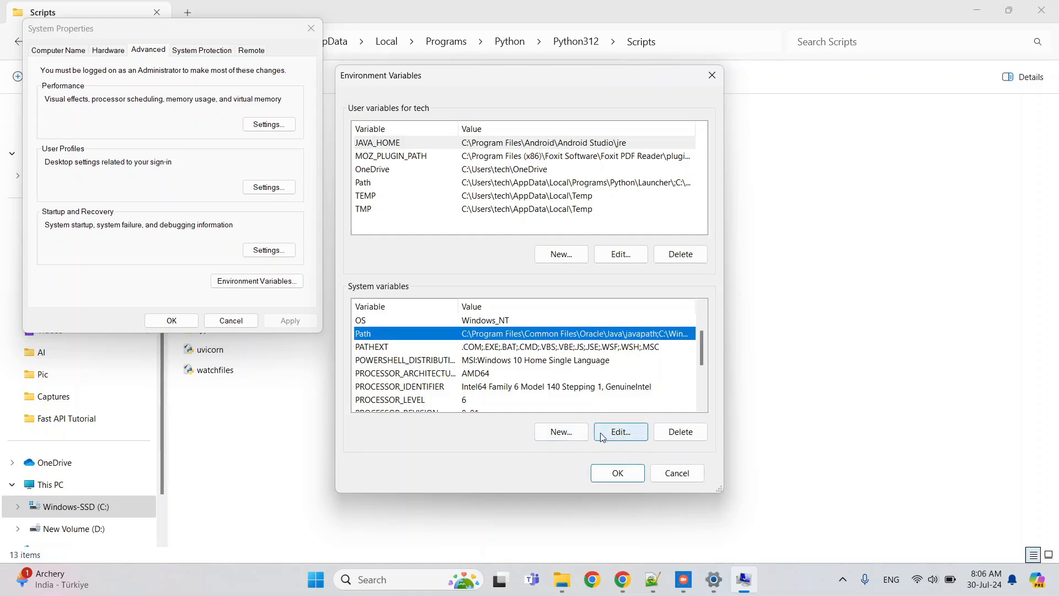
- Check the Python312 Scripts entry in Path, then cancel Environment Variables and System Properties
{"action": "left_click", "coordinate": [619, 431]}
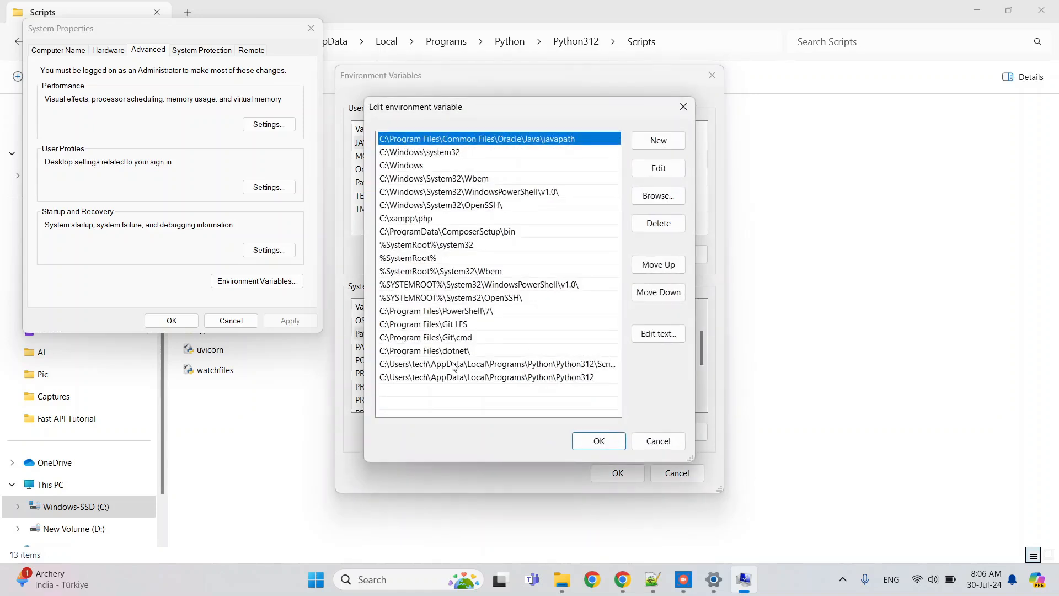
{"action": "left_click", "coordinate": [498, 363]}
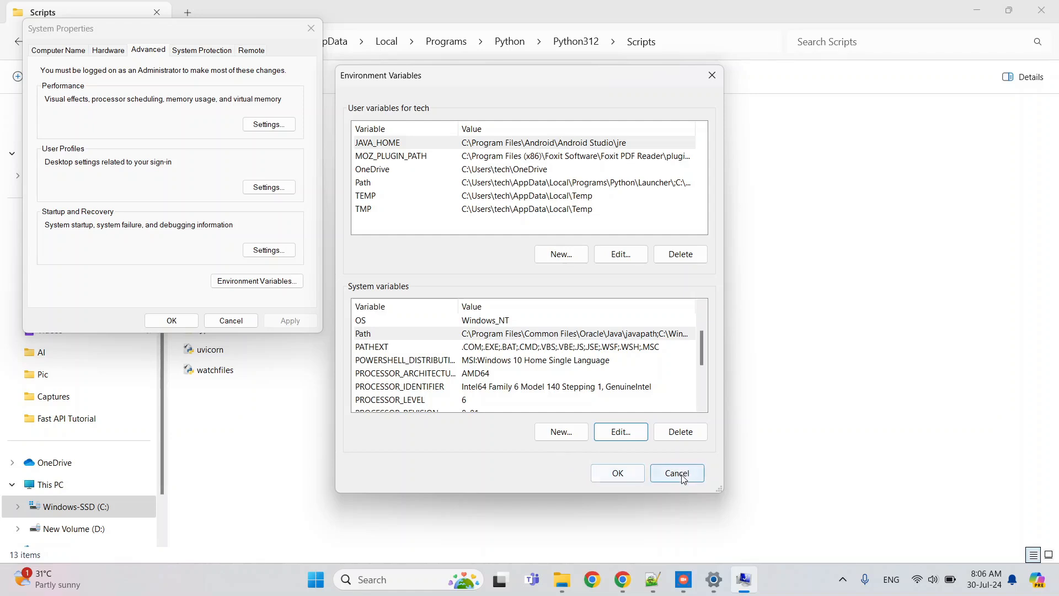
{"action": "left_click", "coordinate": [676, 472]}
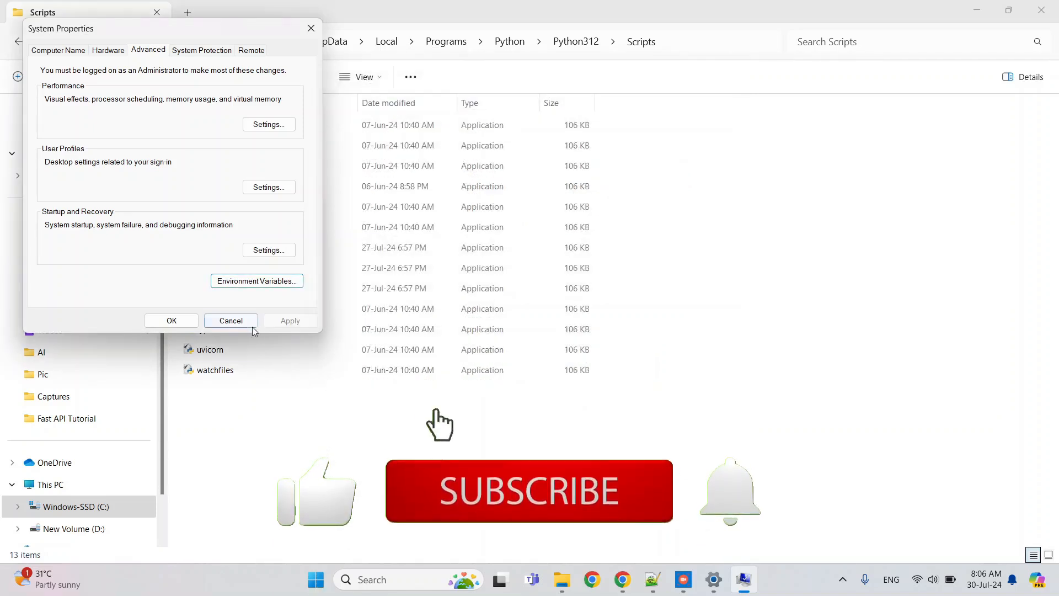
{"action": "left_click", "coordinate": [231, 320]}
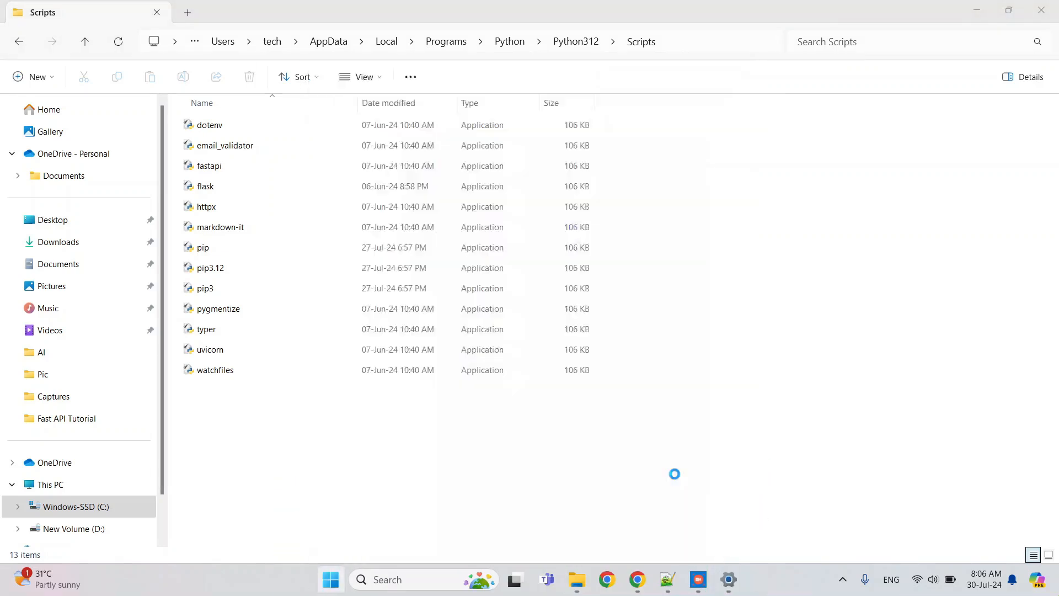
- Open Command Prompt and run python --version, which reports Python 3.12.4
{"action": "type", "text": "cmd"}
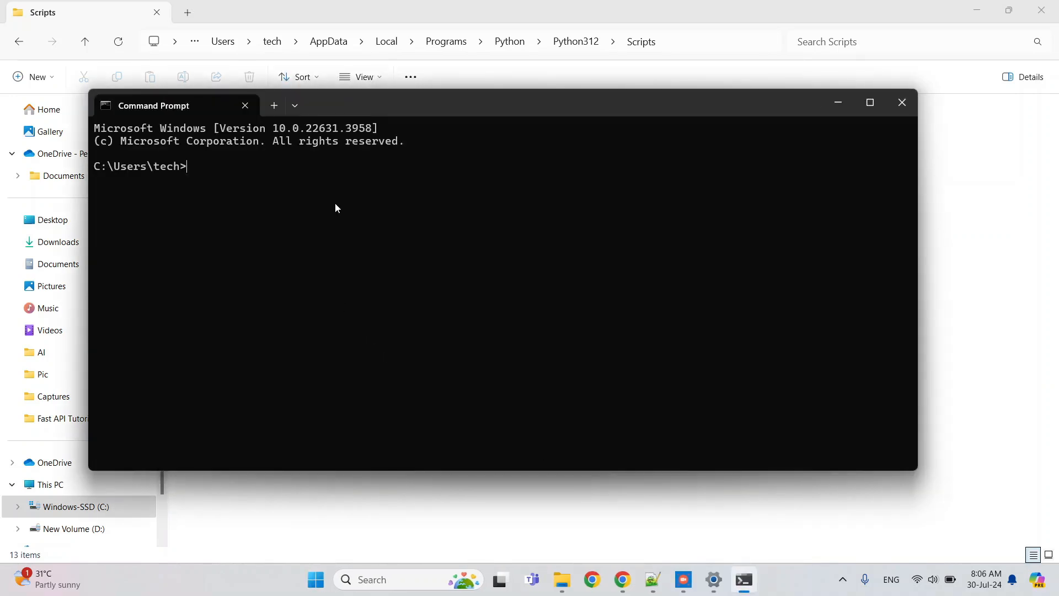
{"action": "type", "text": "pyt"}
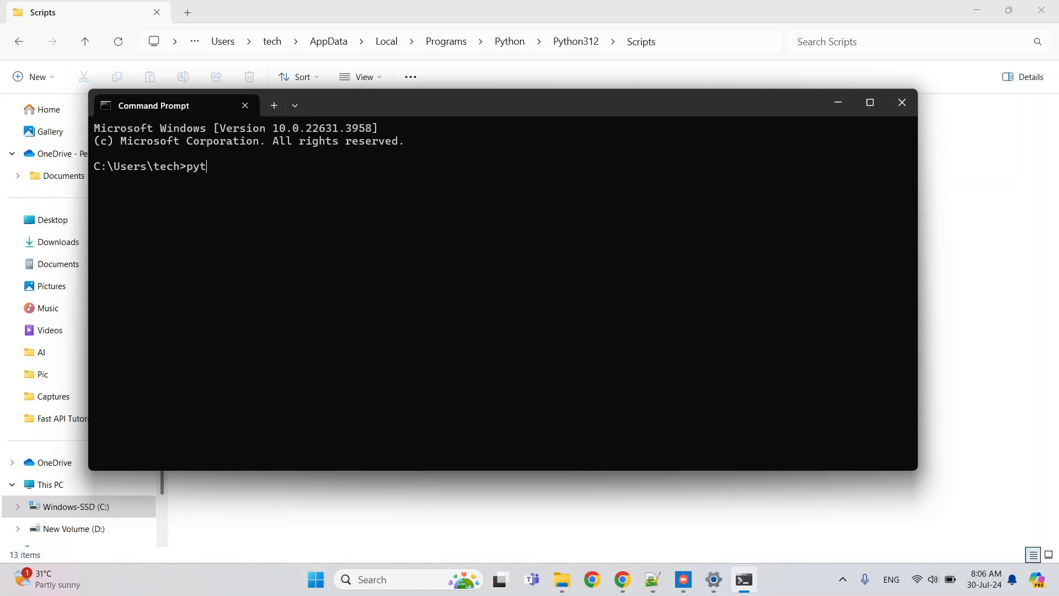
{"action": "type", "text": "hon"}
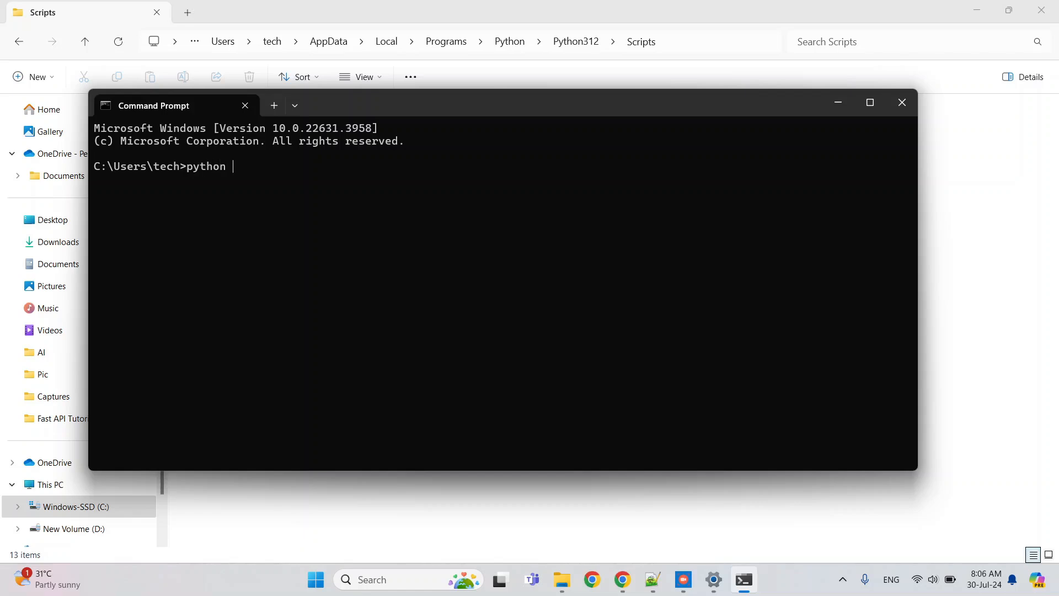
{"action": "type", "text": "--"}
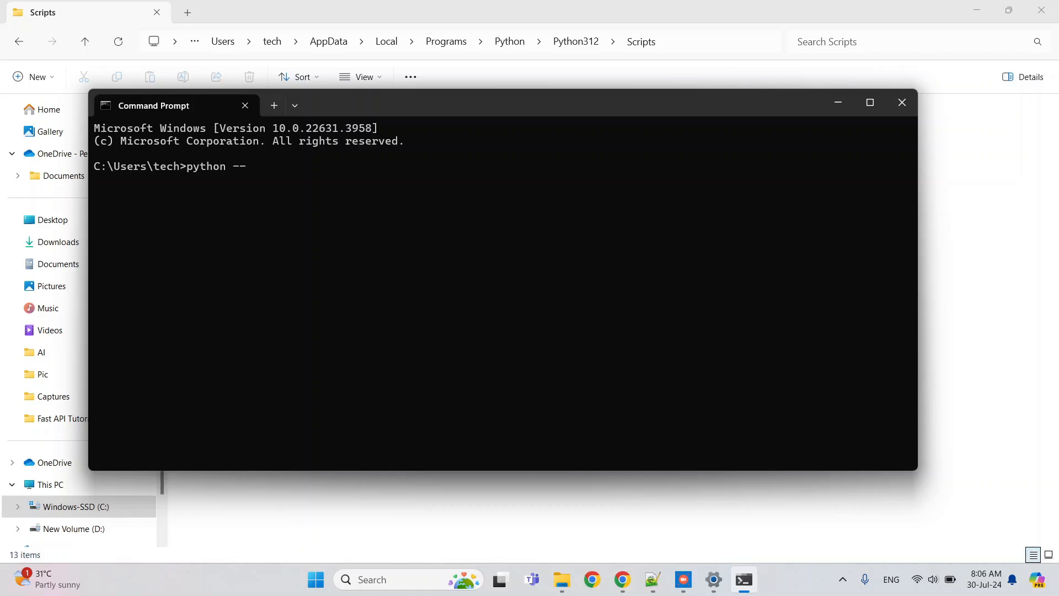
{"action": "type", "text": "vers"}
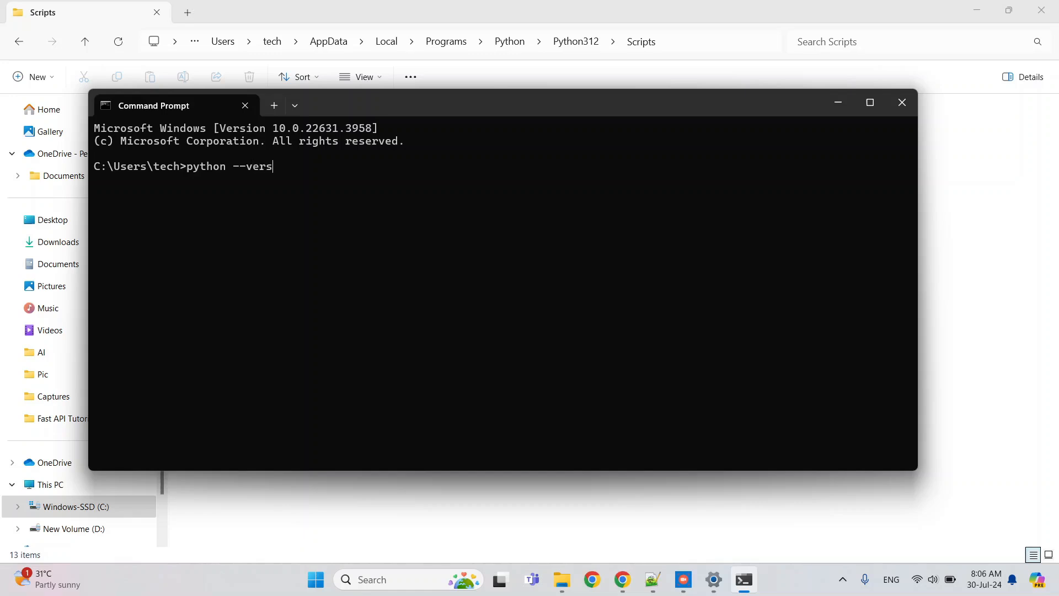
{"action": "key", "text": "Enter"}
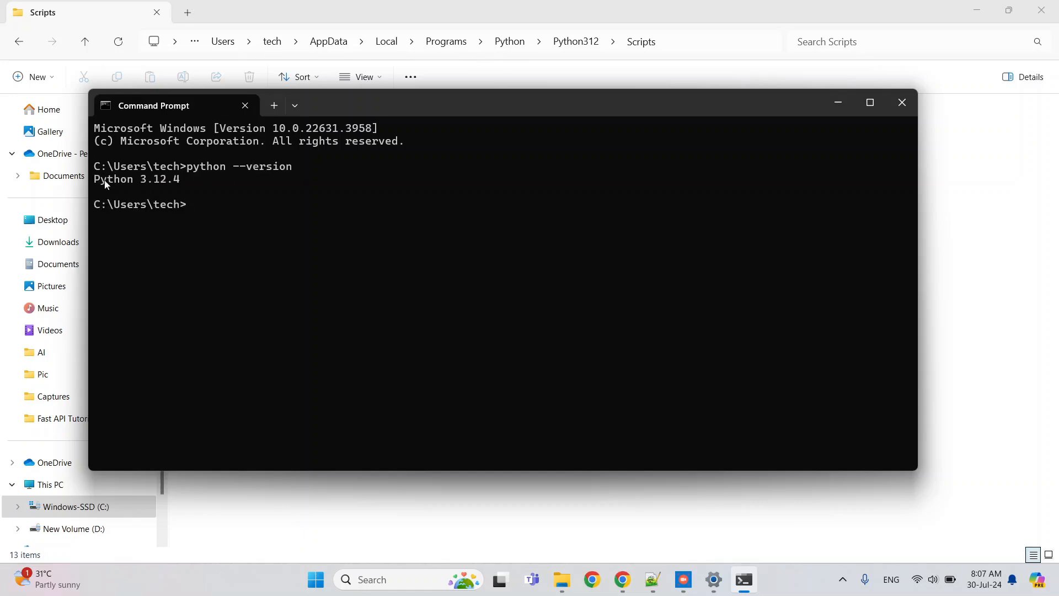
{"action": "mouse_move", "coordinate": [175, 191]}
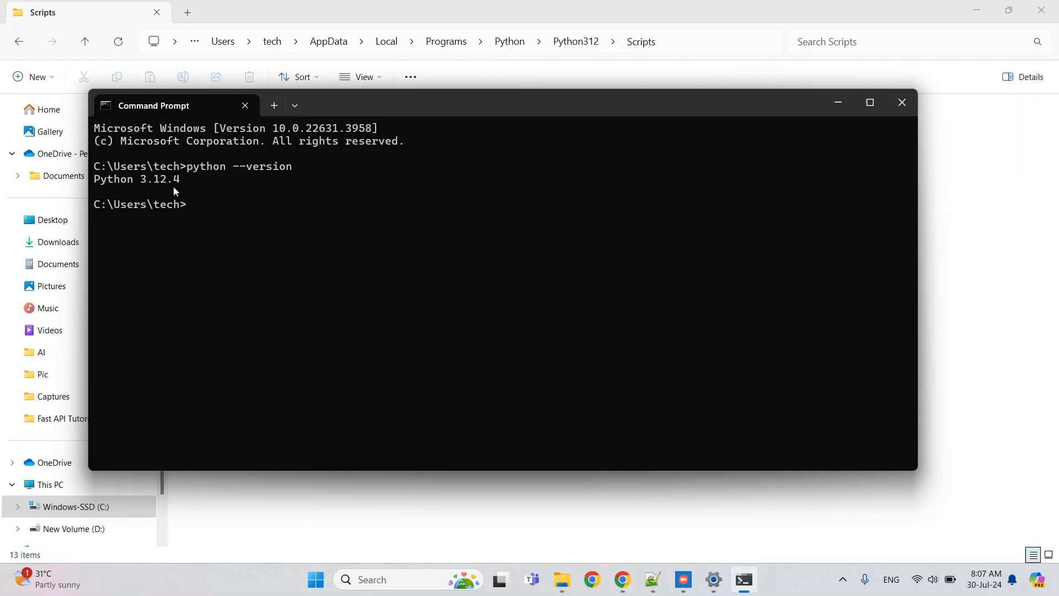
{"action": "mouse_move", "coordinate": [256, 228]}
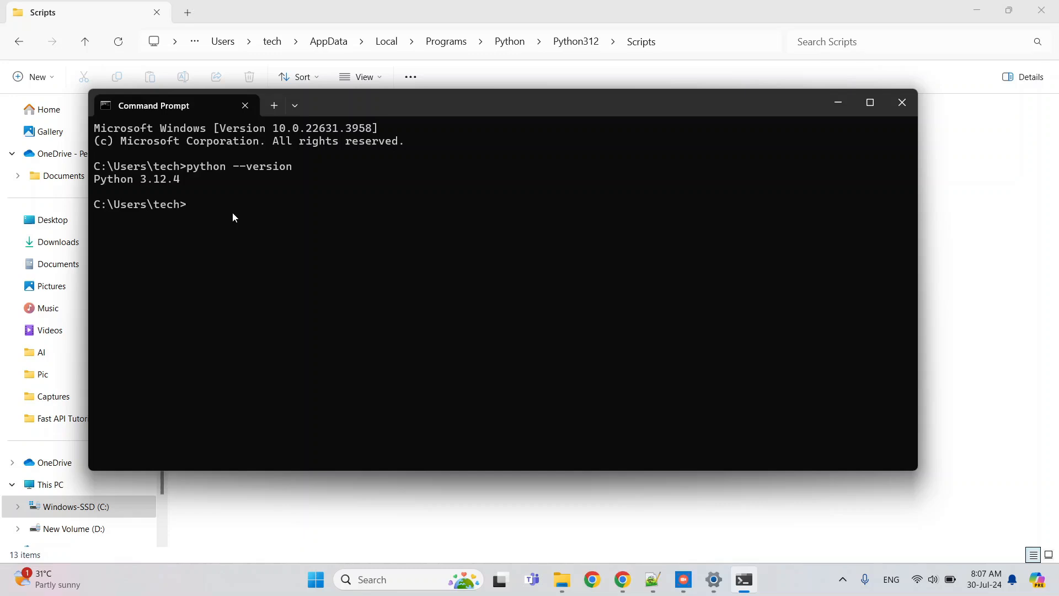
- Run pip install fastapi, which reports all requirements already satisfied
{"action": "type", "text": "pip"}
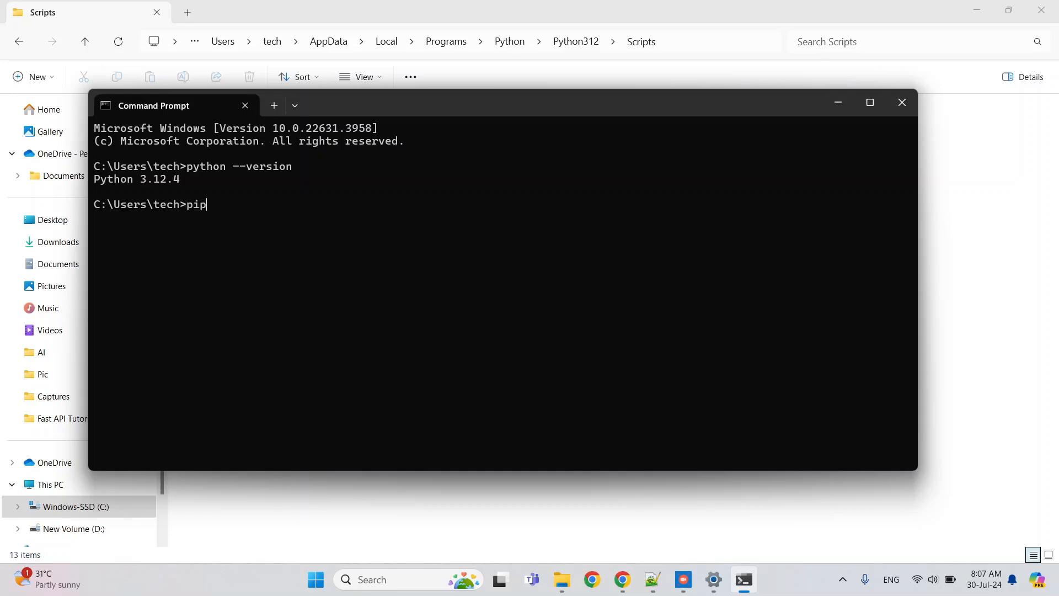
{"action": "type", "text": "insta"}
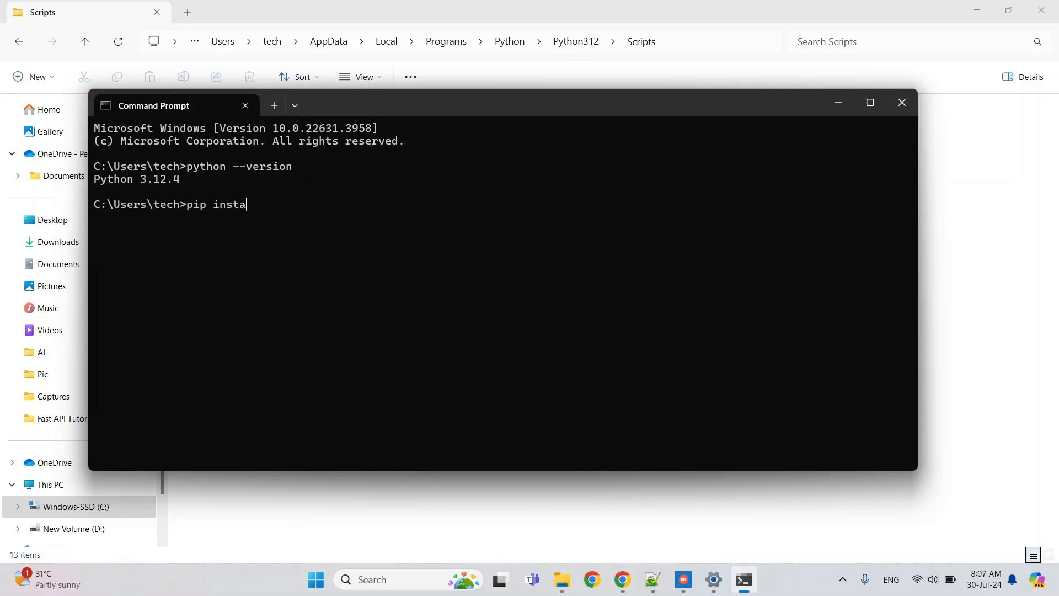
{"action": "type", "text": "ll"}
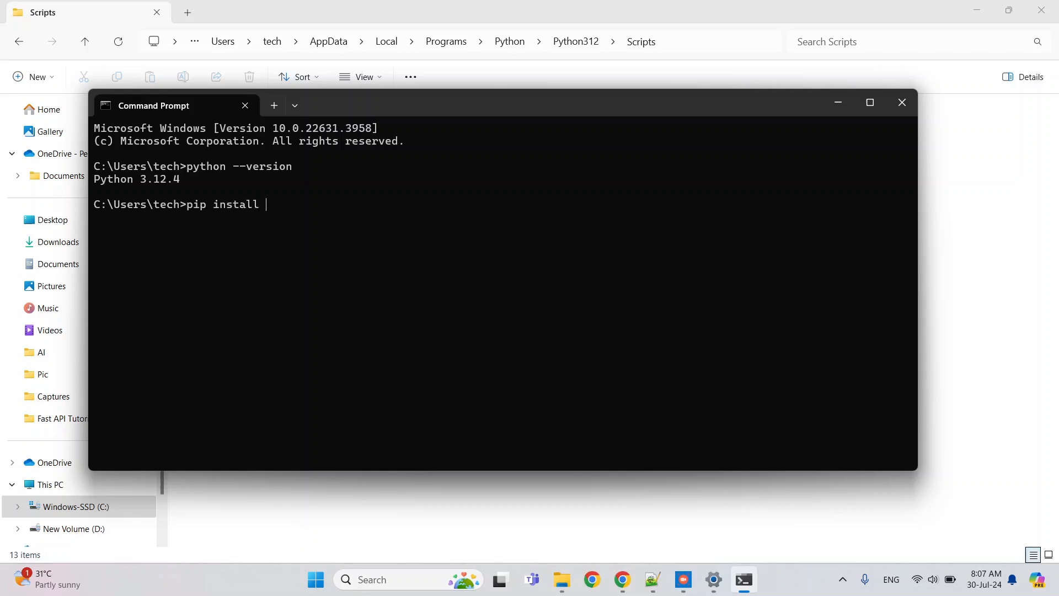
{"action": "type", "text": "fas"}
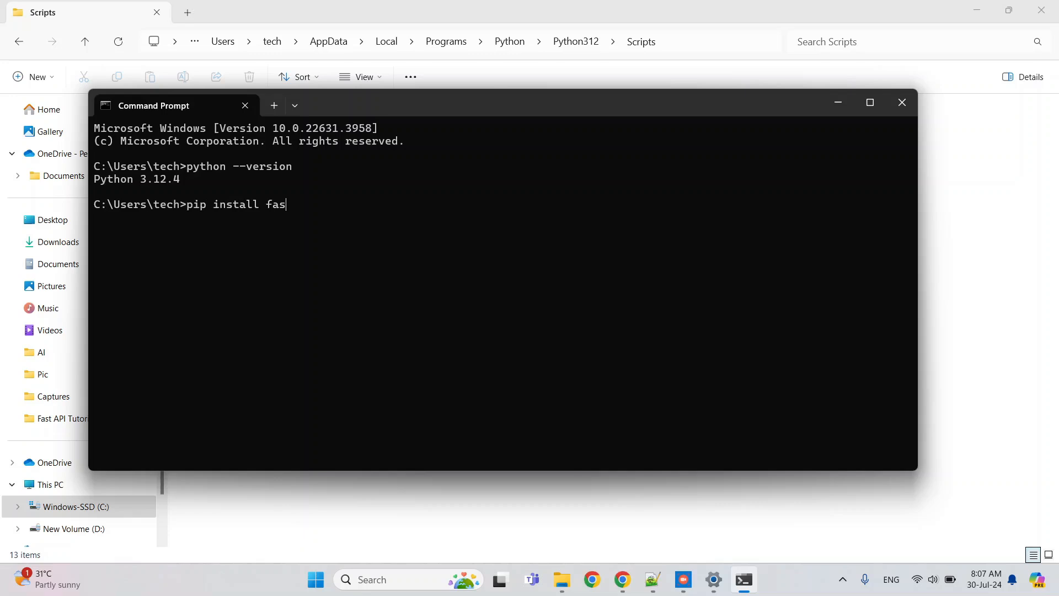
{"action": "type", "text": "tap"}
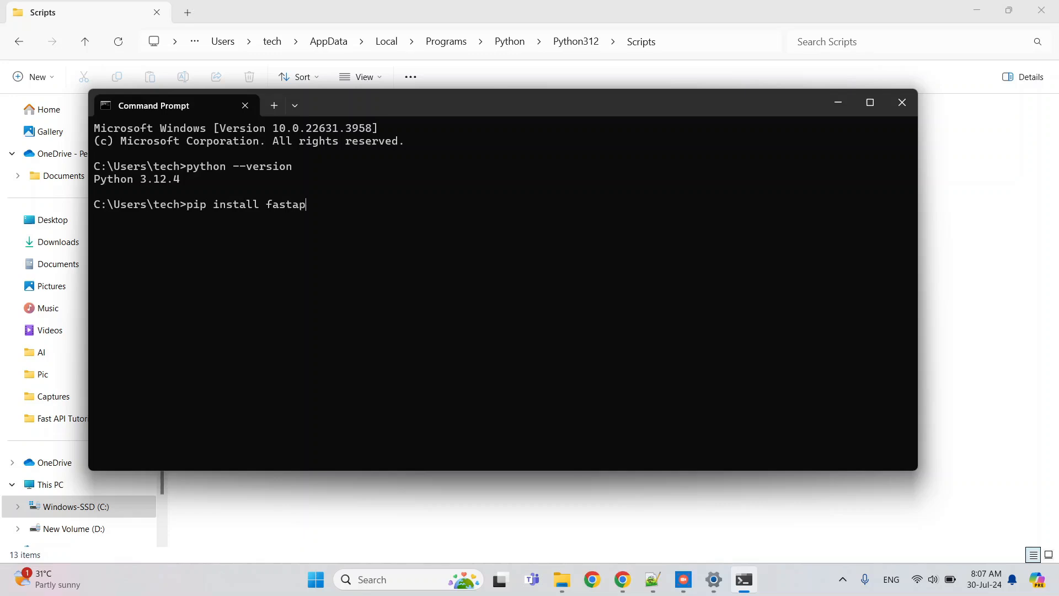
{"action": "type", "text": "i"}
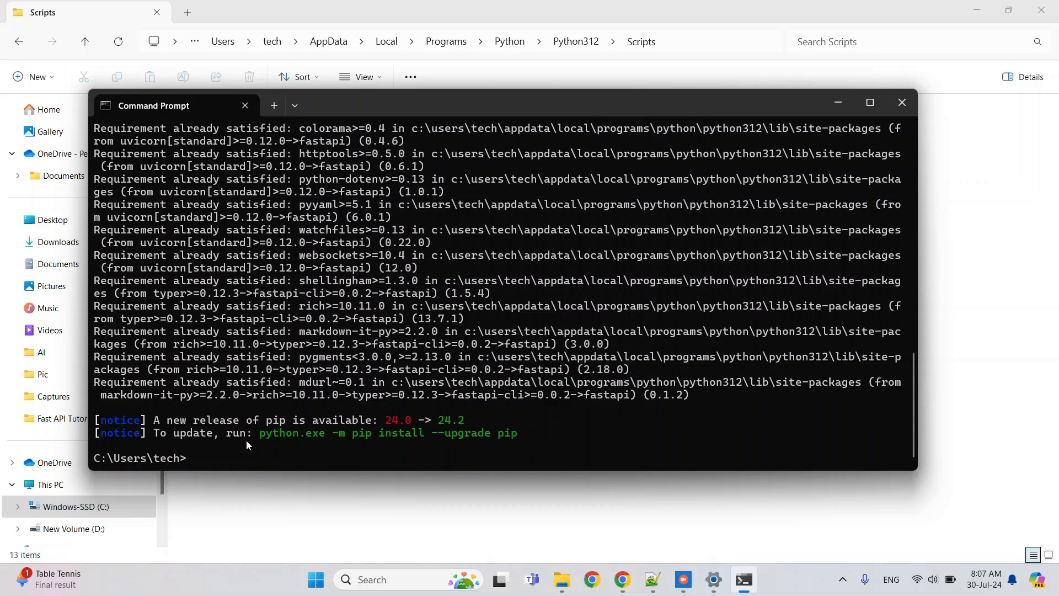
{"action": "mouse_move", "coordinate": [226, 437]}
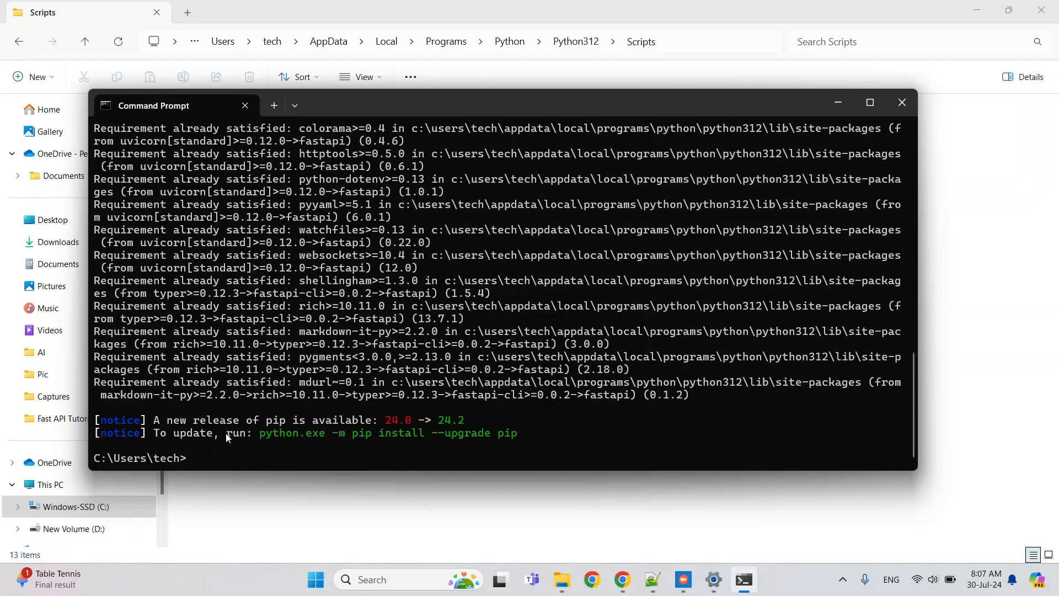
{"action": "mouse_move", "coordinate": [246, 454]}
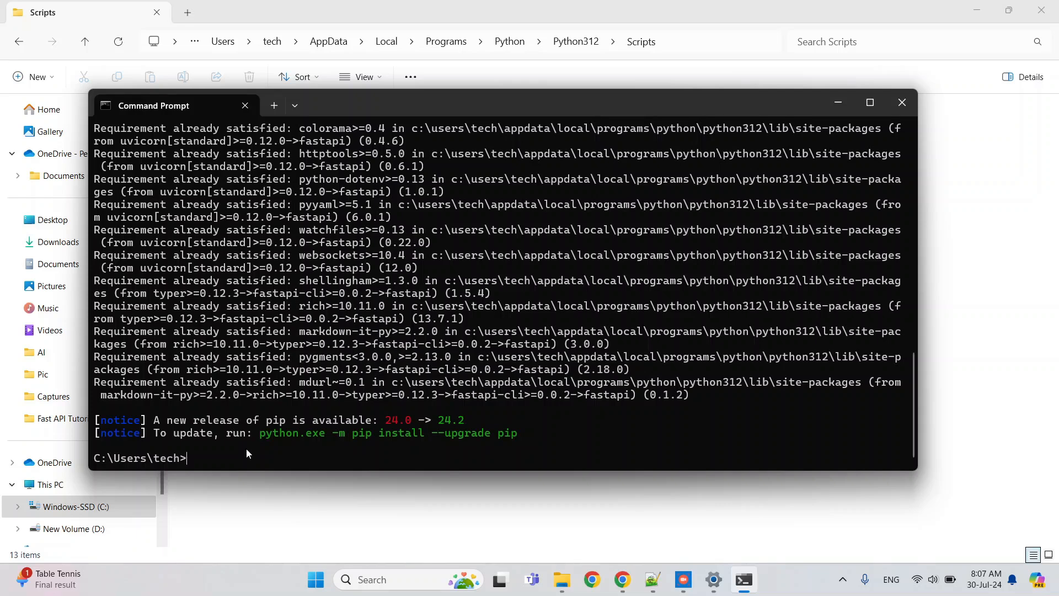
- Run pip install uvicorn, which reports uvicorn 0.30.1 already satisfied
{"action": "type", "text": "pip"}
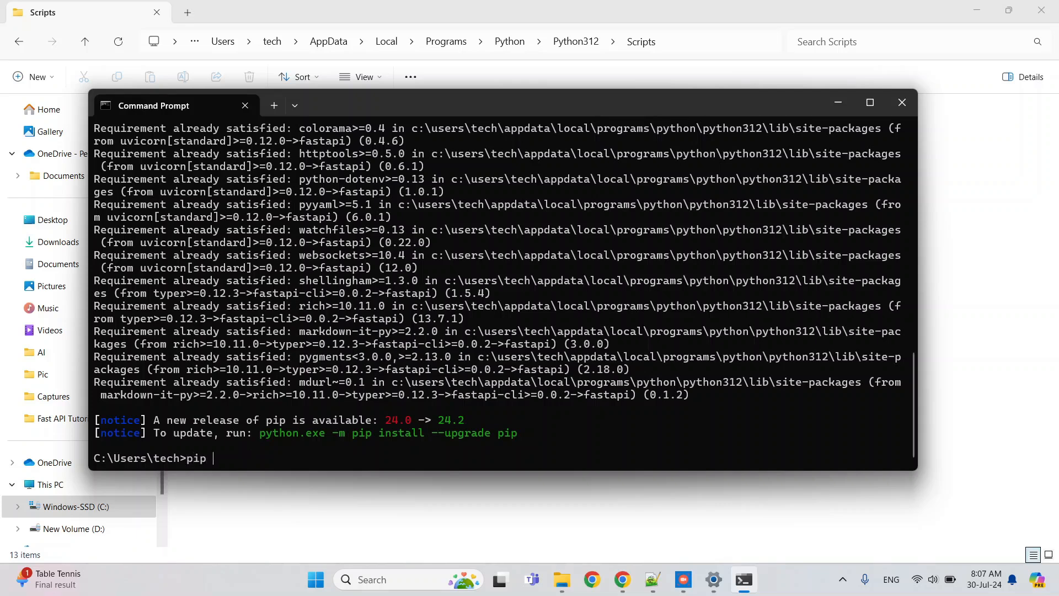
{"action": "type", "text": "install"}
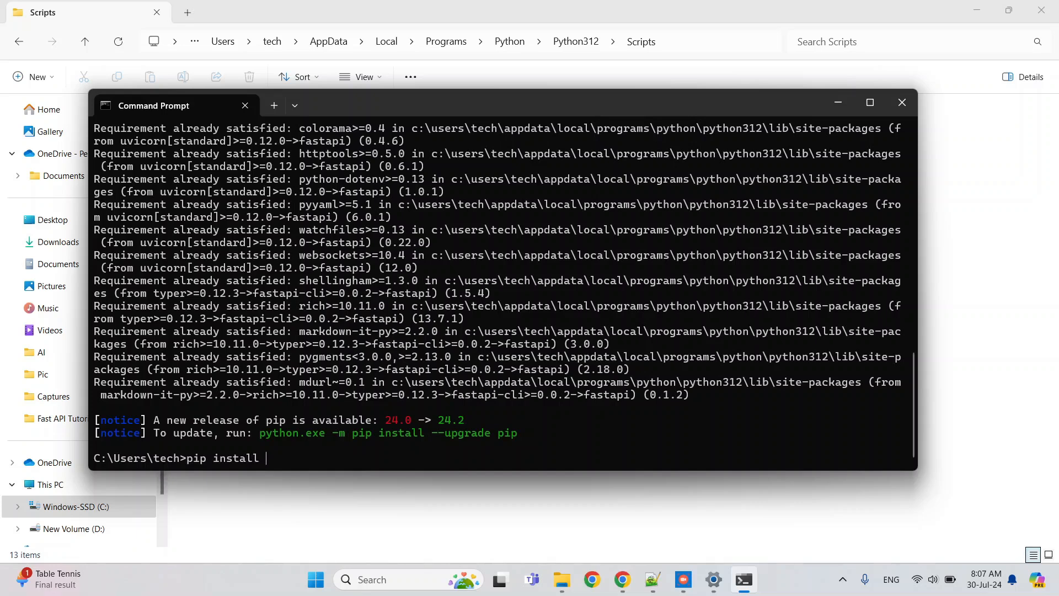
{"action": "type", "text": "uv"}
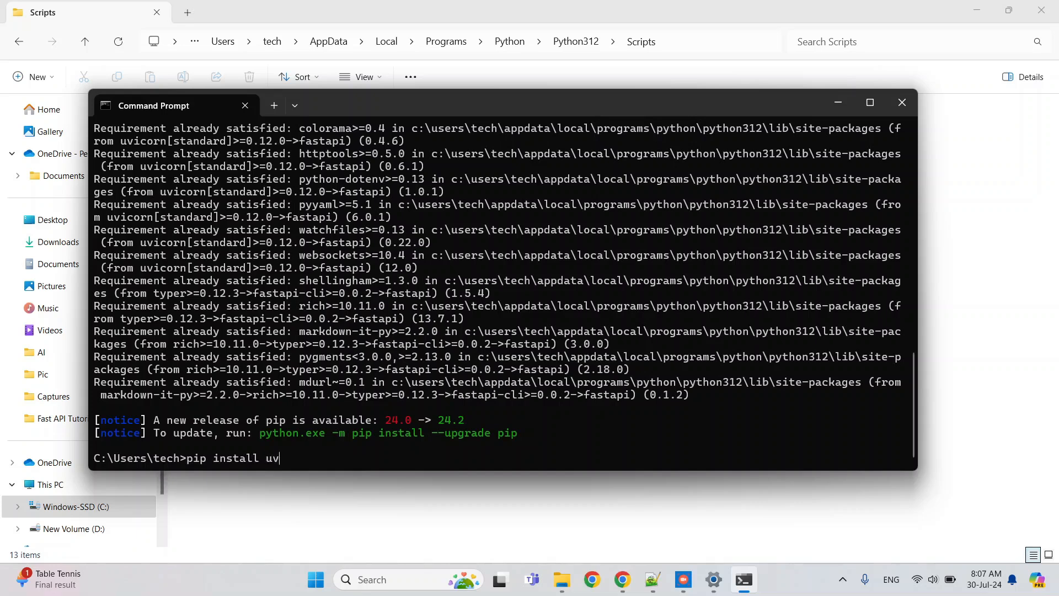
{"action": "type", "text": "ico"}
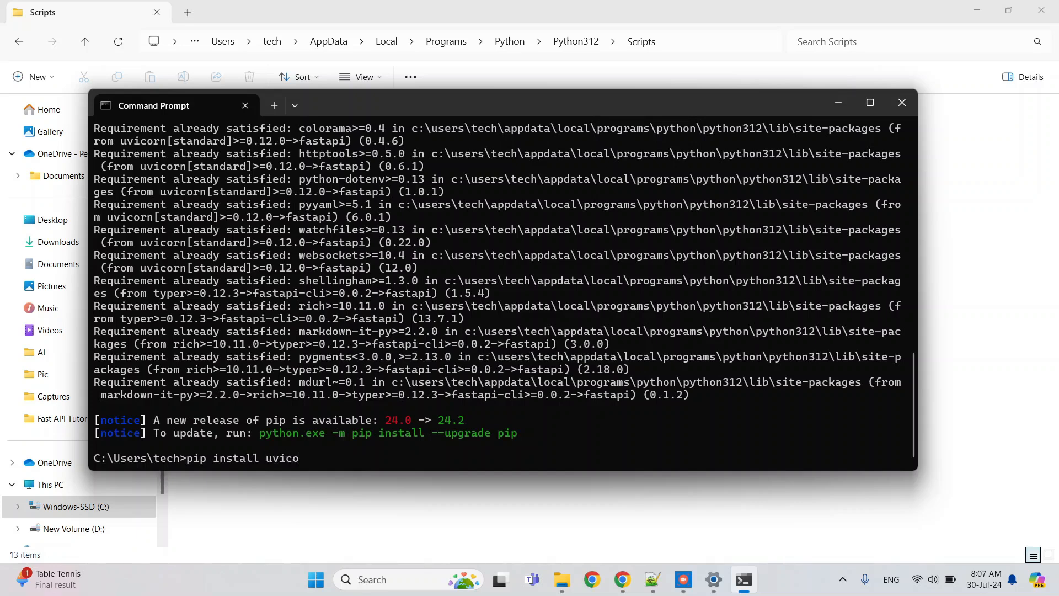
{"action": "type", "text": "rn"}
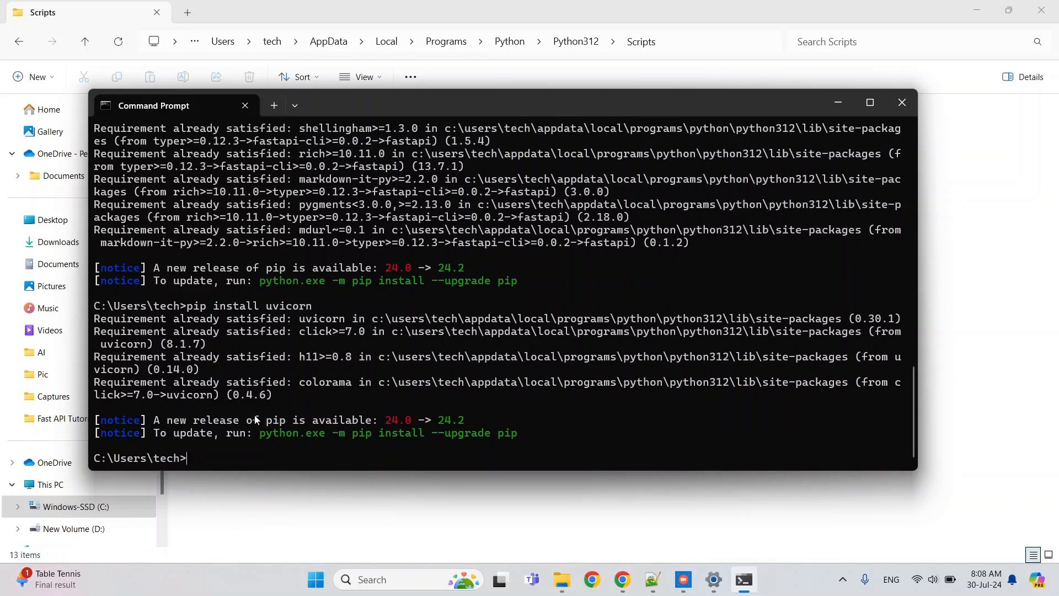
{"action": "mouse_move", "coordinate": [394, 415]}
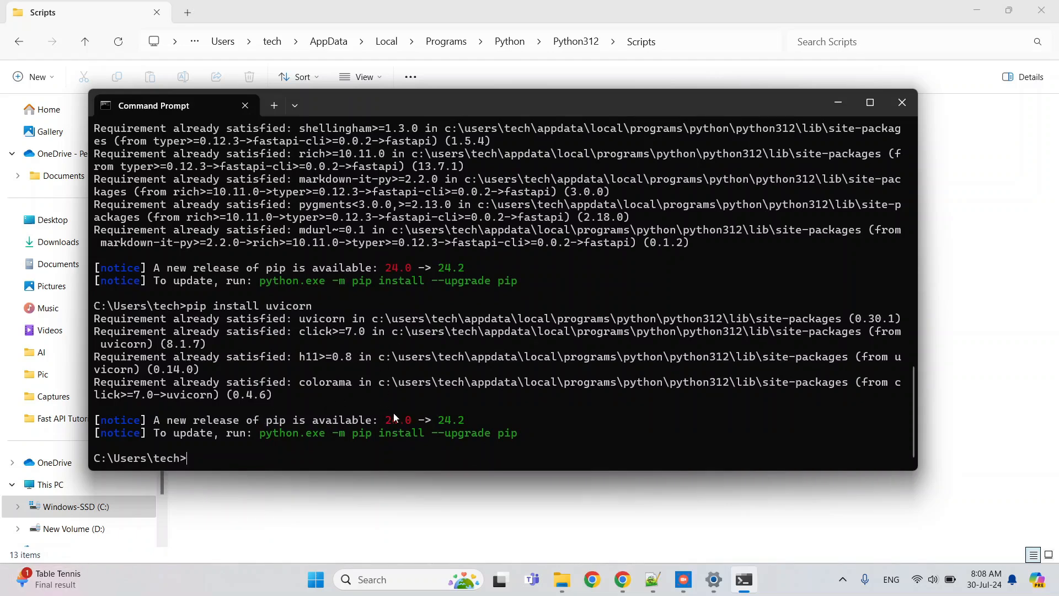